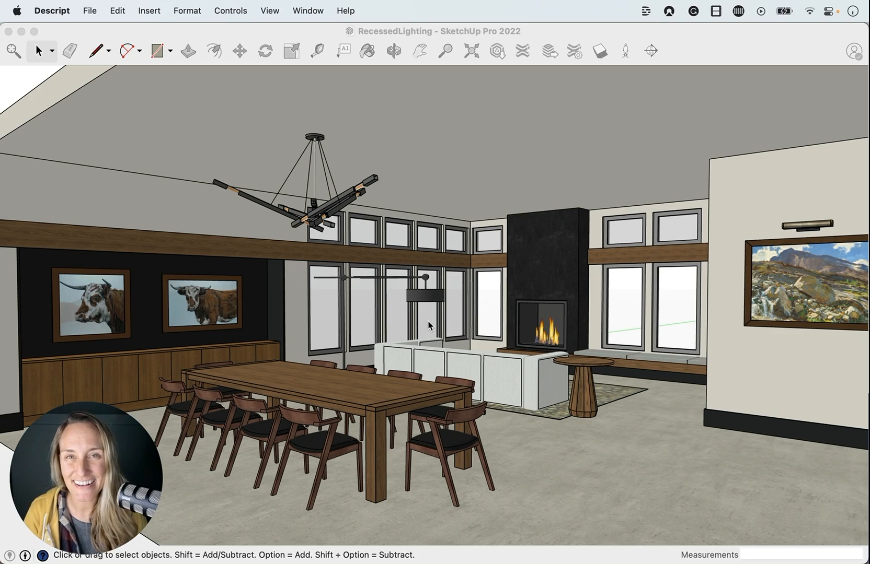
pyautogui.moveTo(400, 273)
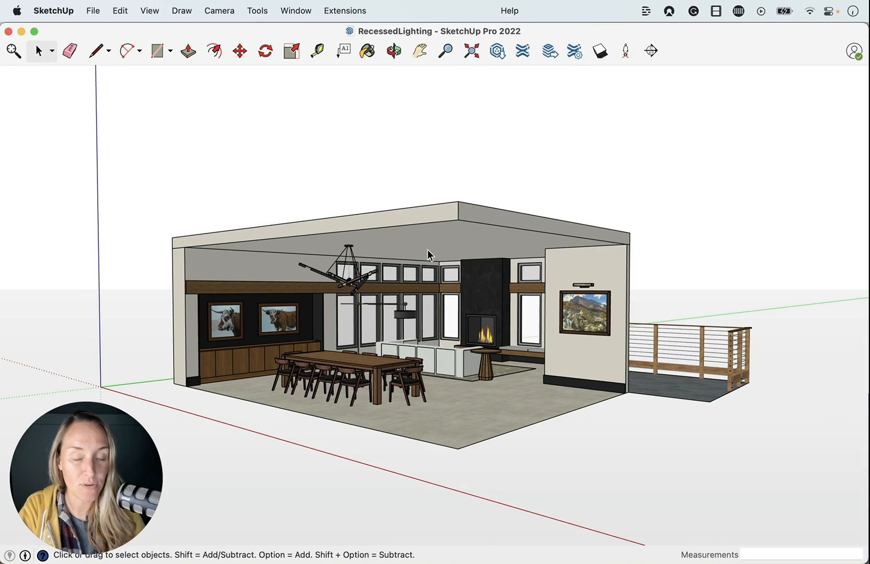
pyautogui.moveTo(511, 192)
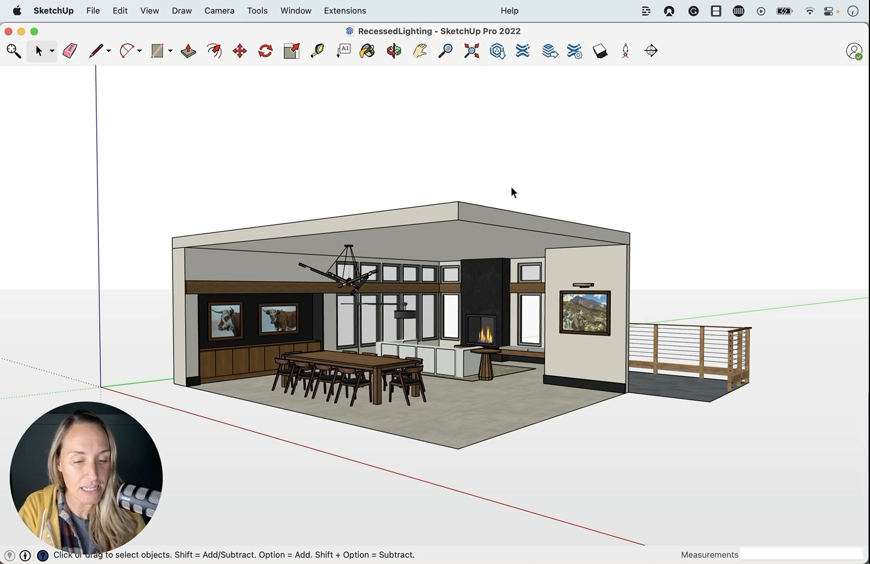
pyautogui.moveTo(422, 313)
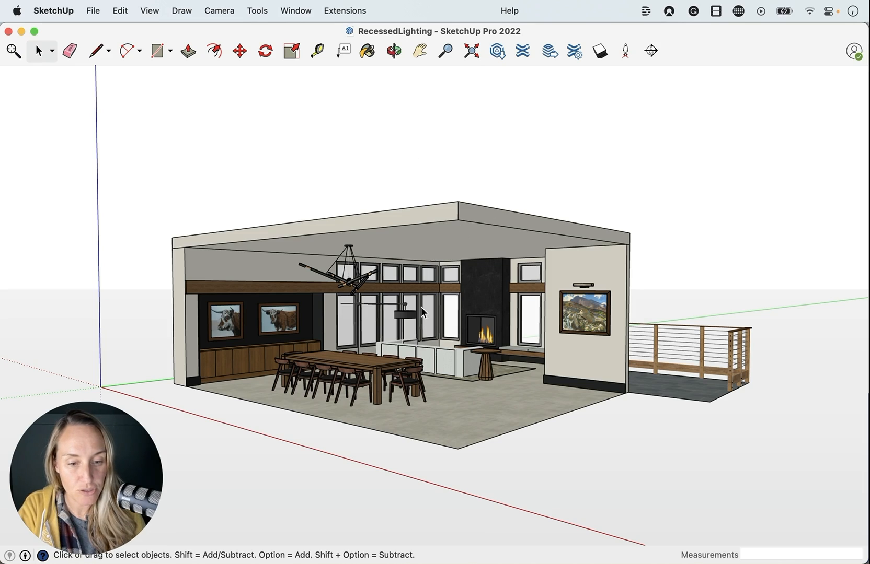
pyautogui.moveTo(374, 172)
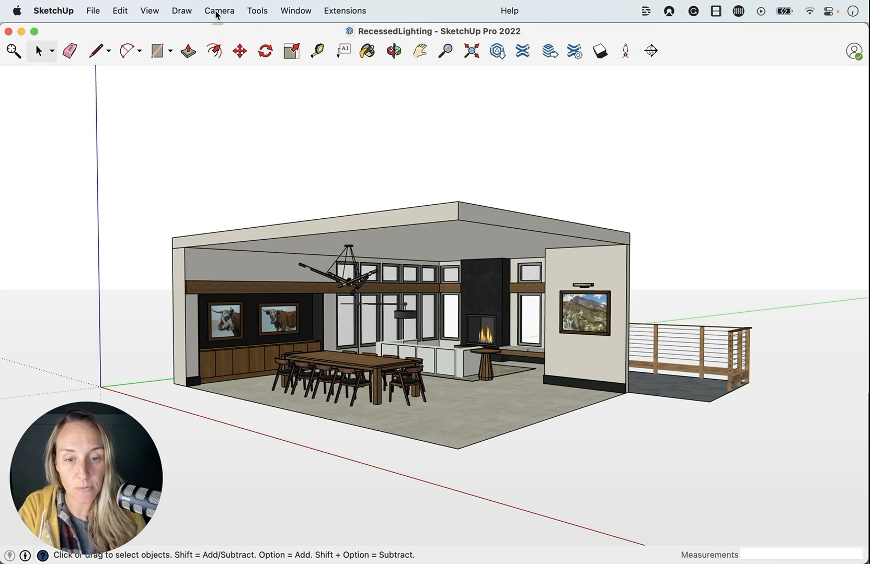
# Switch to the Top standard view with parallel projection.
pyautogui.click(219, 11)
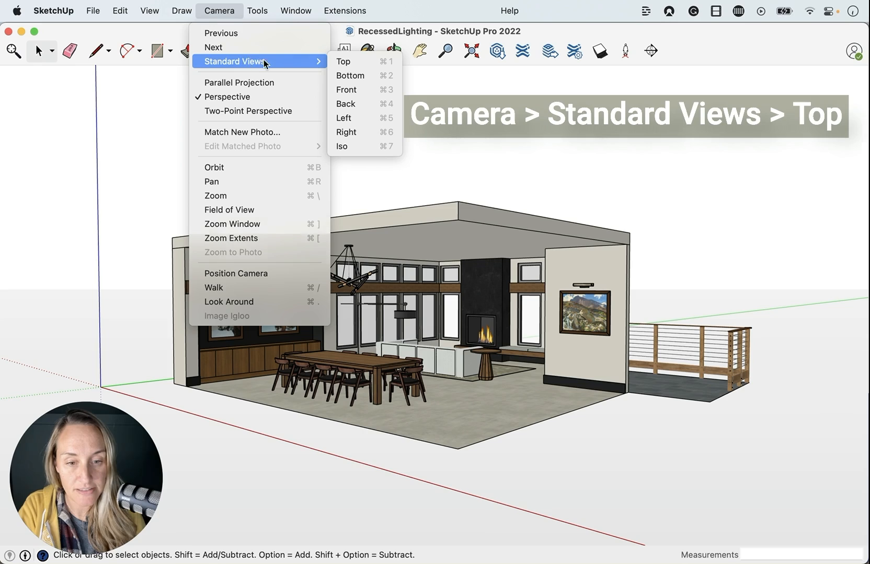
pyautogui.moveTo(352, 62)
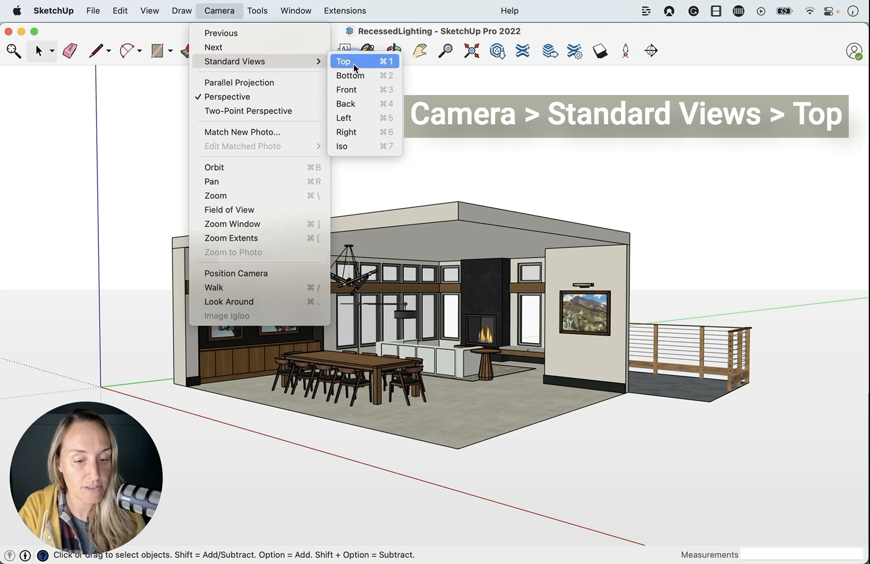
pyautogui.click(342, 61)
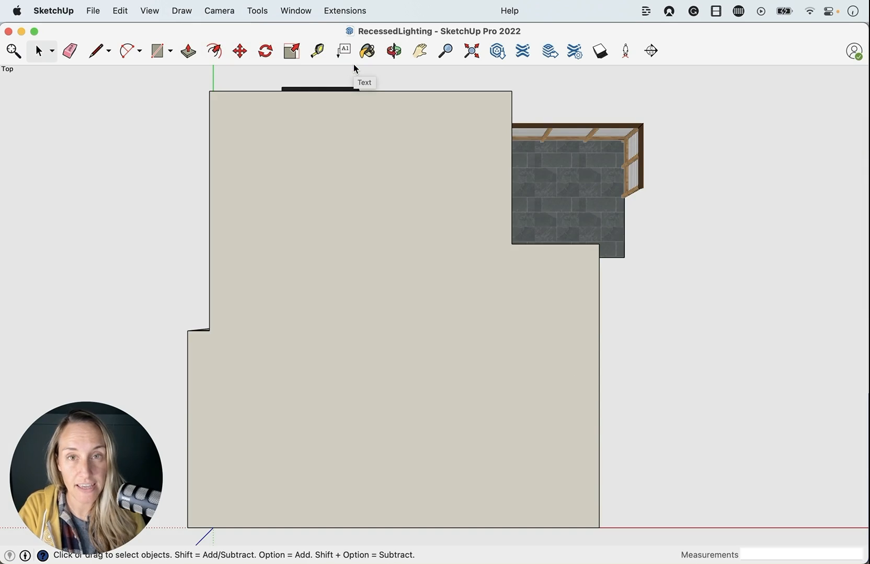
pyautogui.moveTo(230, 130)
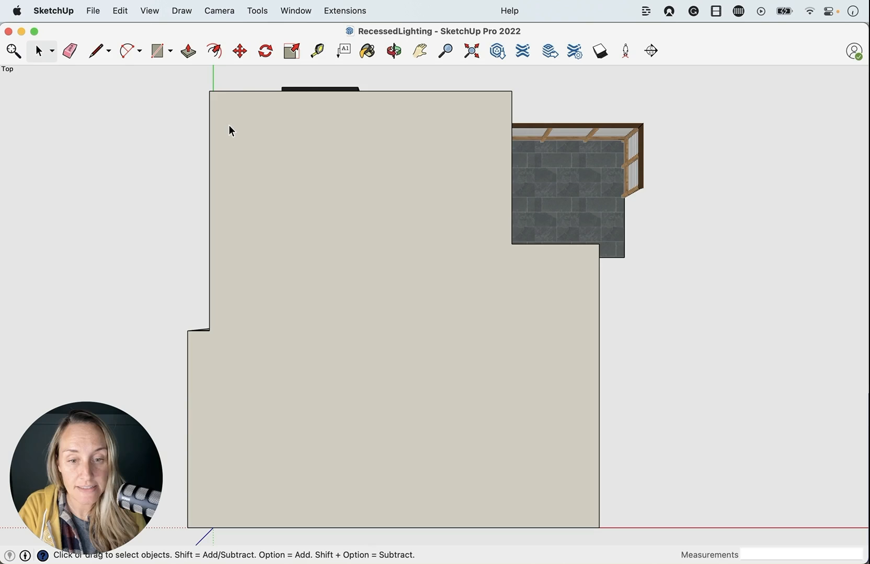
pyautogui.click(219, 10)
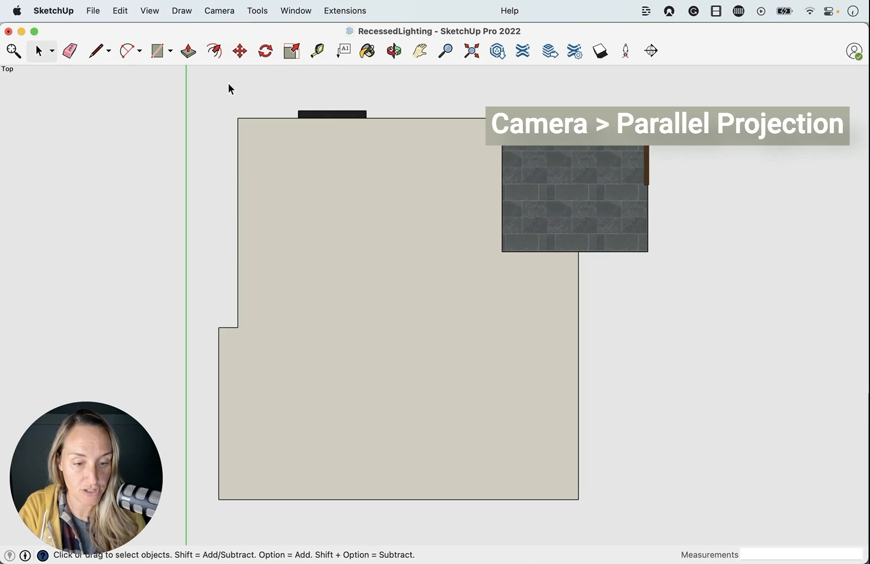
pyautogui.moveTo(567, 437)
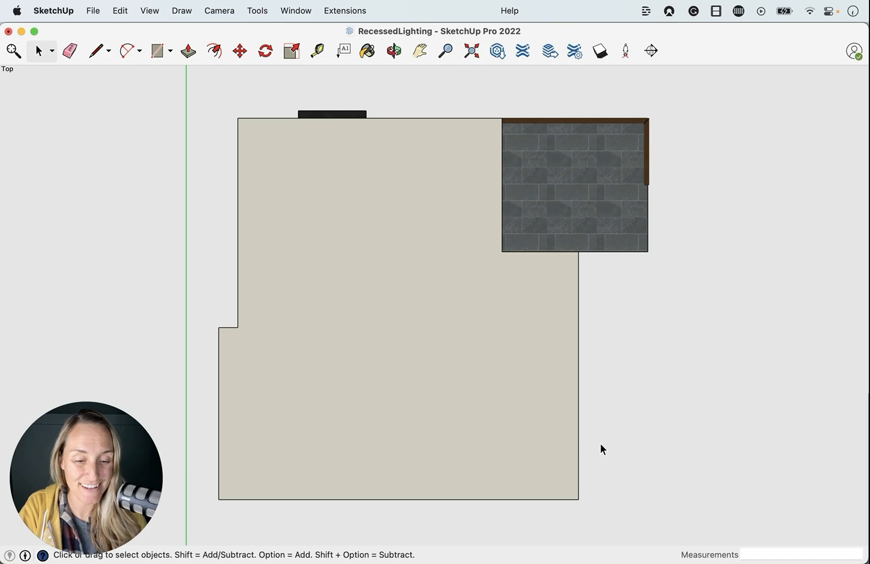
pyautogui.moveTo(316, 341)
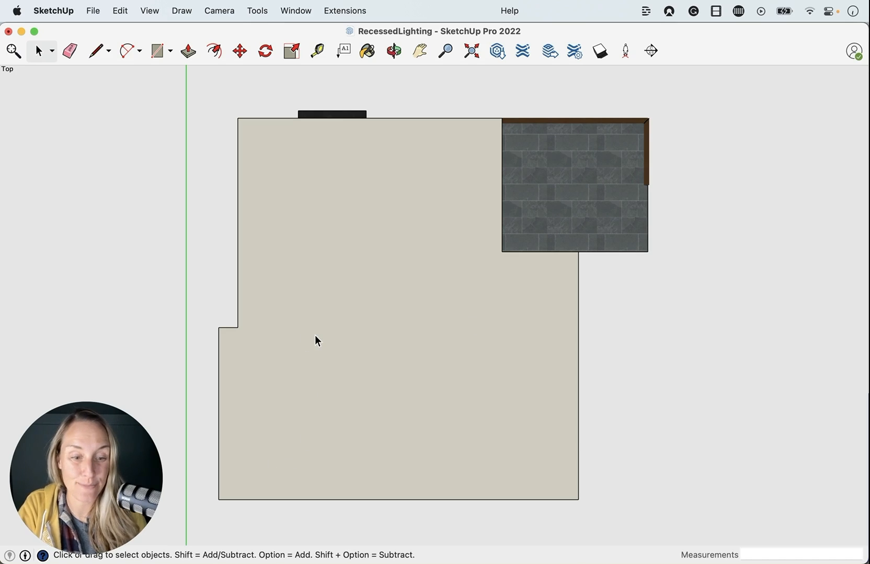
pyautogui.moveTo(153, 286)
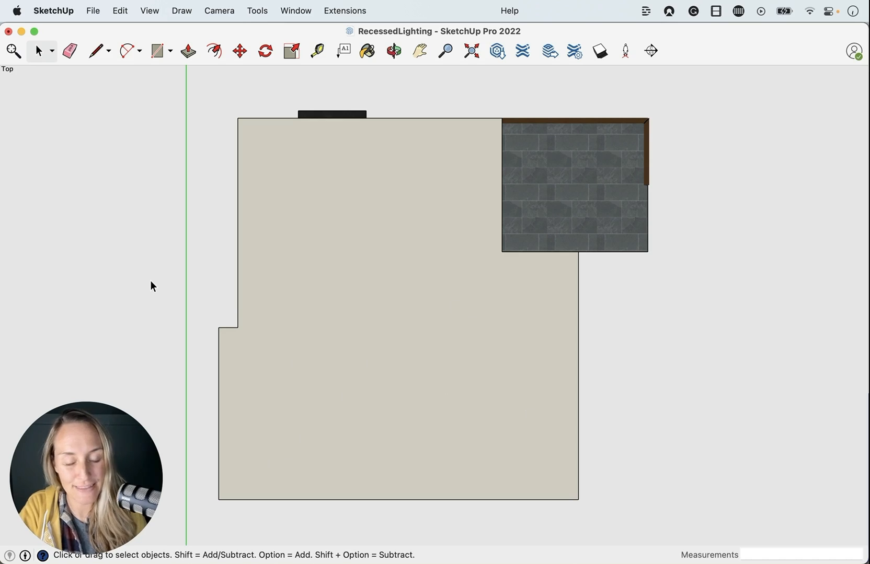
pyautogui.moveTo(179, 294)
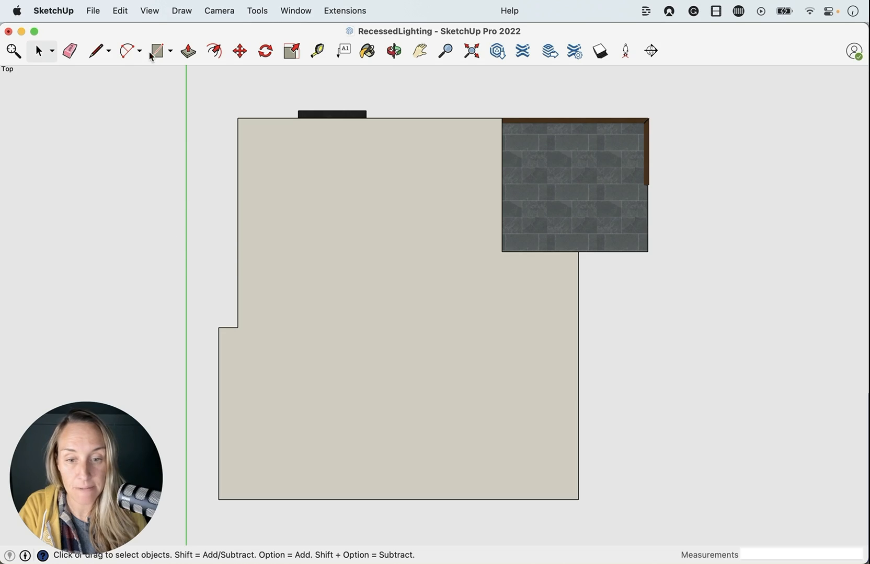
# Turn on X-Ray face style so the sofa, rug and dining table show through.
pyautogui.click(148, 11)
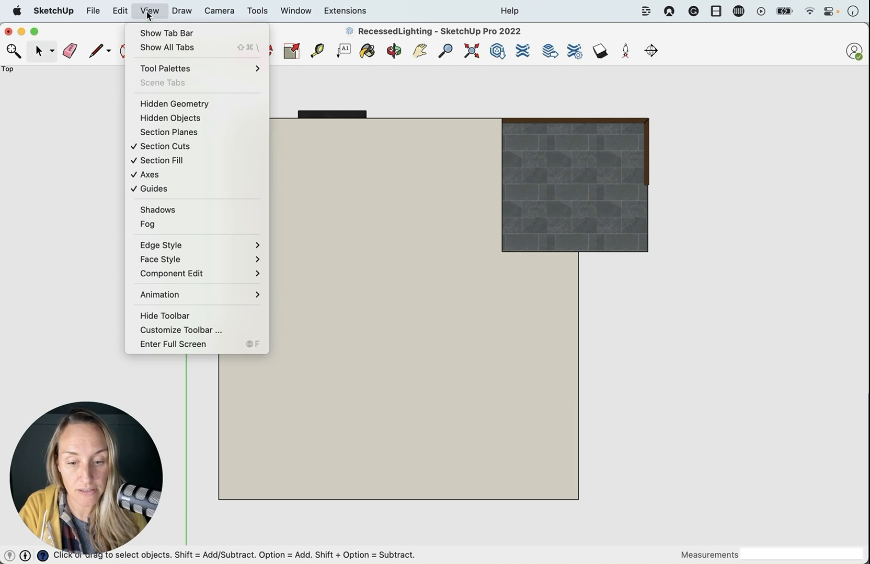
pyautogui.moveTo(171, 259)
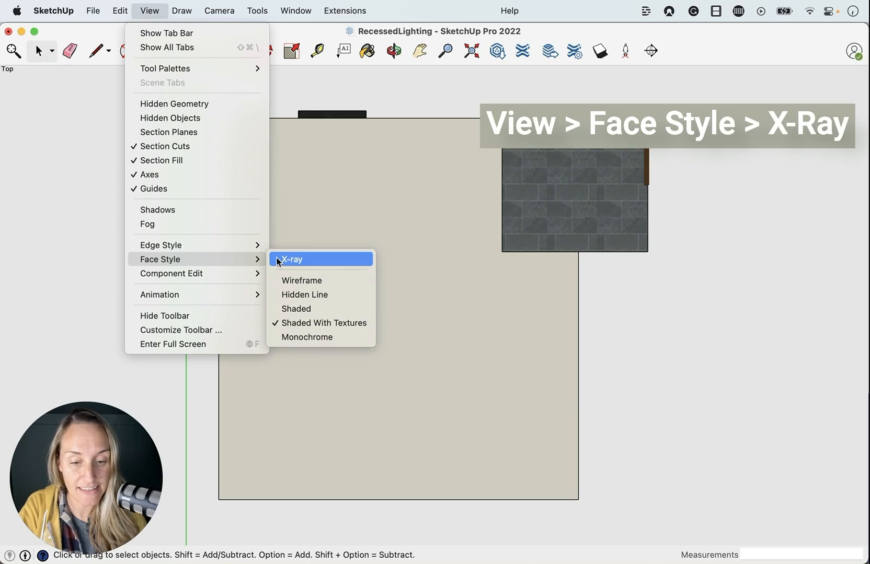
pyautogui.click(292, 258)
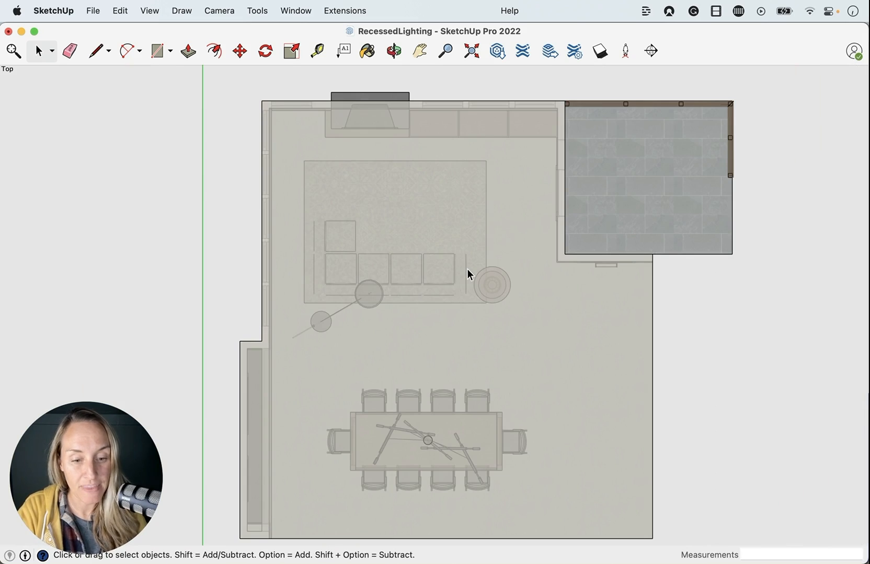
pyautogui.moveTo(226, 237)
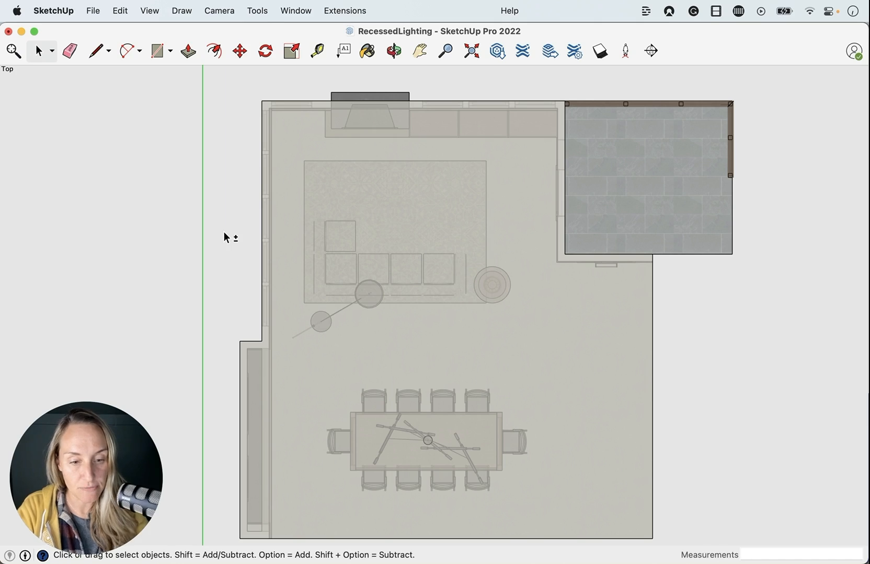
pyautogui.click(265, 51)
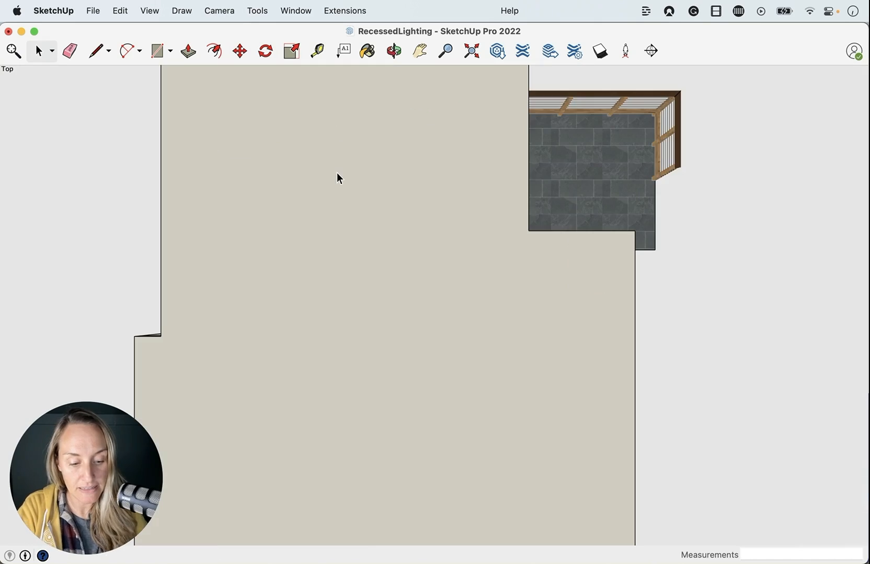
pyautogui.scroll(-3)
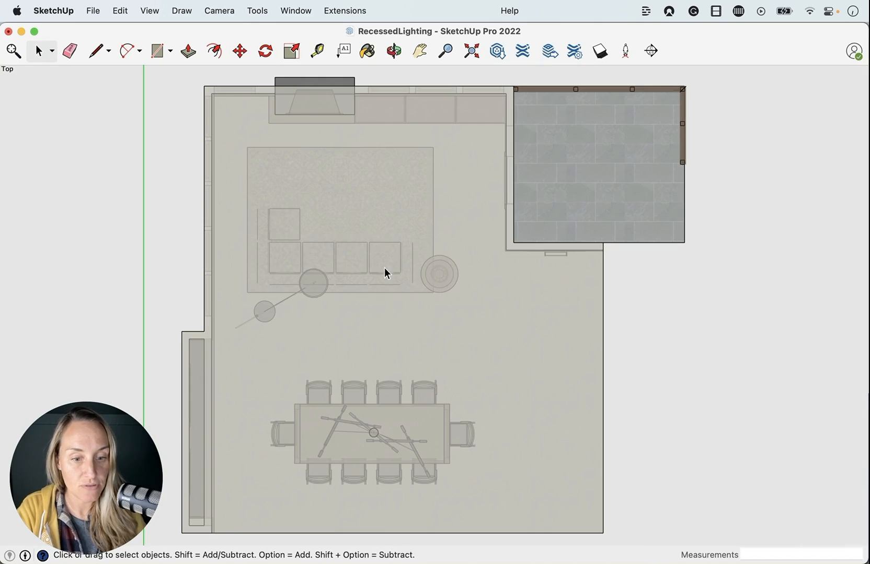
pyautogui.moveTo(191, 252)
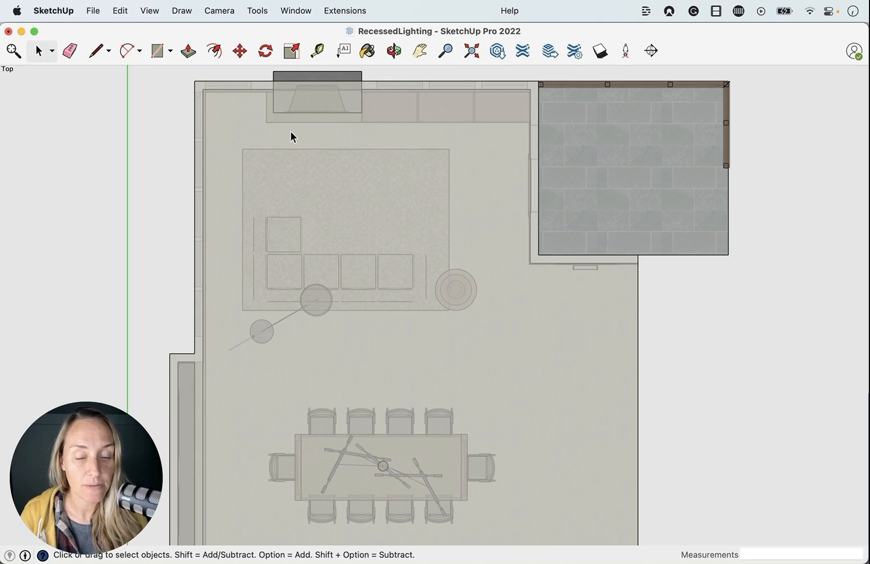
pyautogui.moveTo(432, 196)
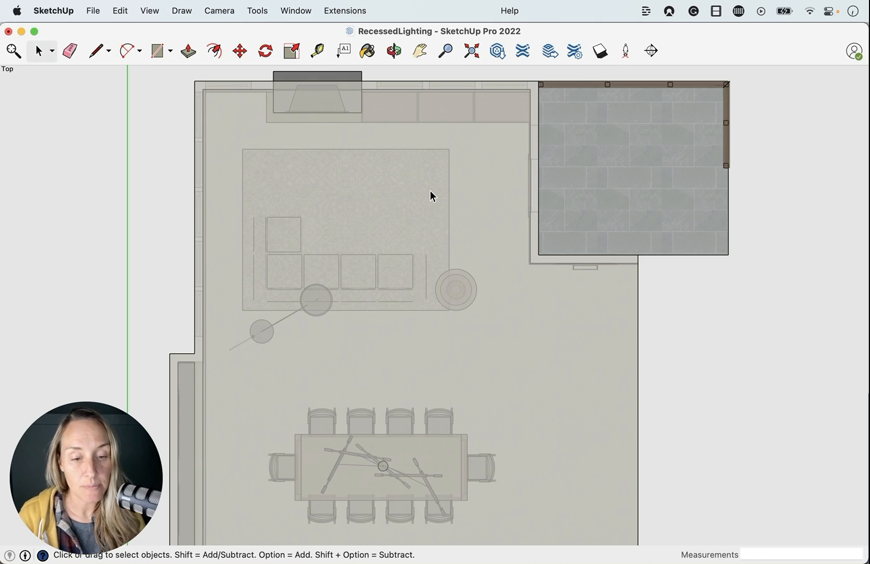
# Select the ceiling group in the X-Ray plan.
pyautogui.click(373, 257)
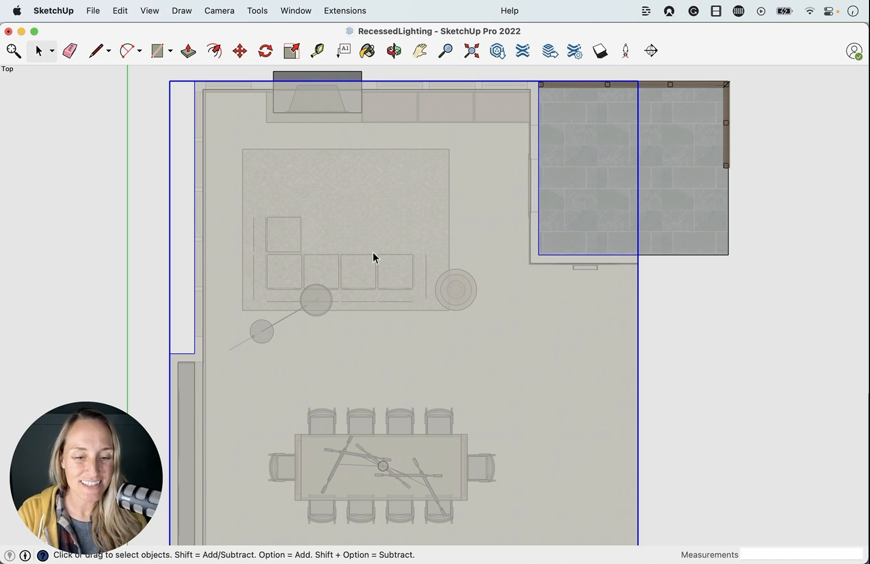
pyautogui.moveTo(320, 244)
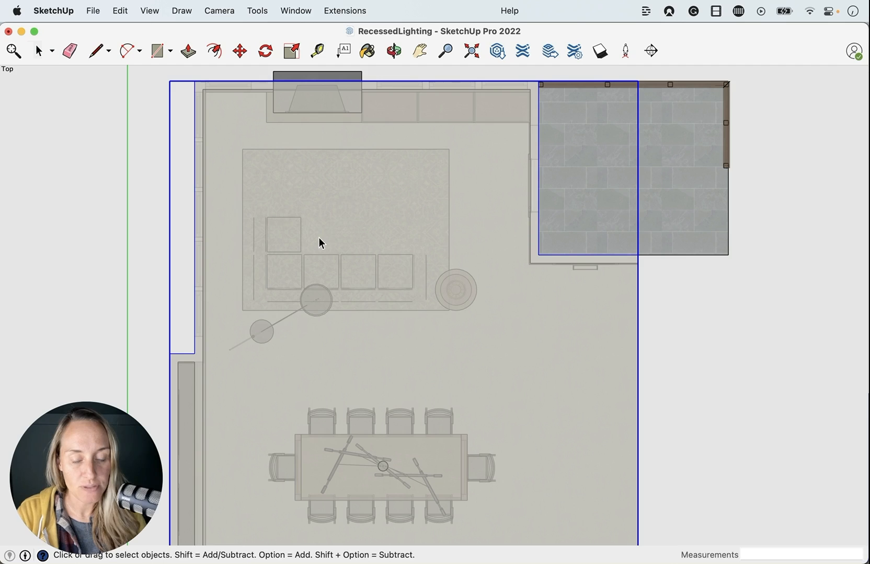
pyautogui.moveTo(360, 150)
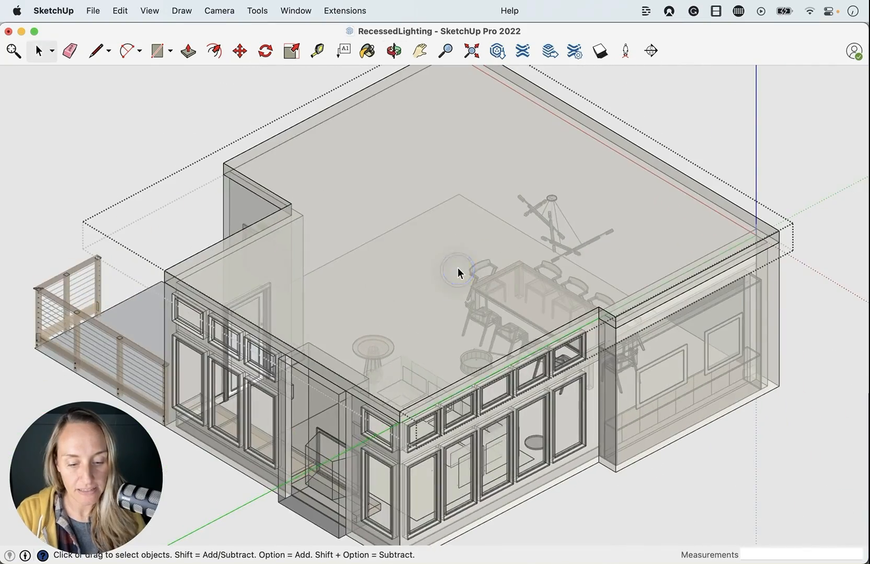
pyautogui.moveTo(457, 273)
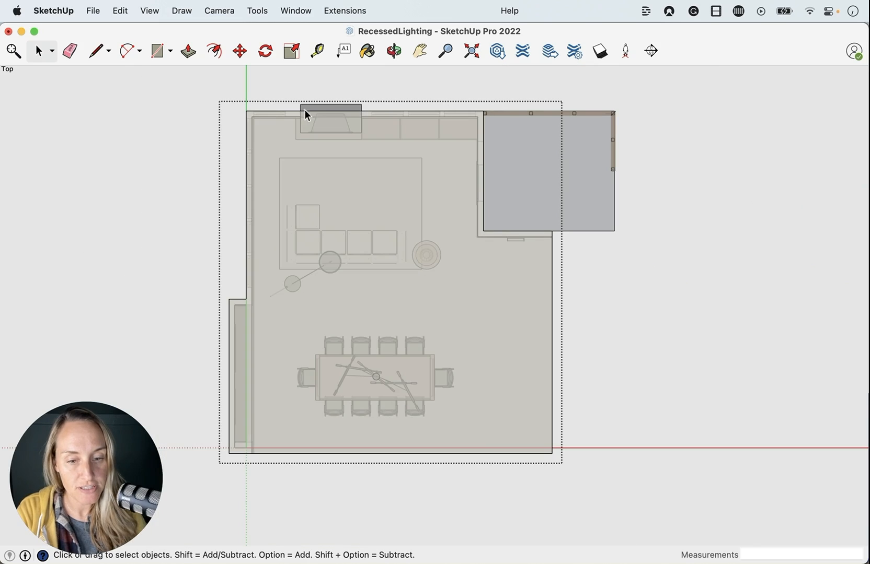
pyautogui.moveTo(525, 103)
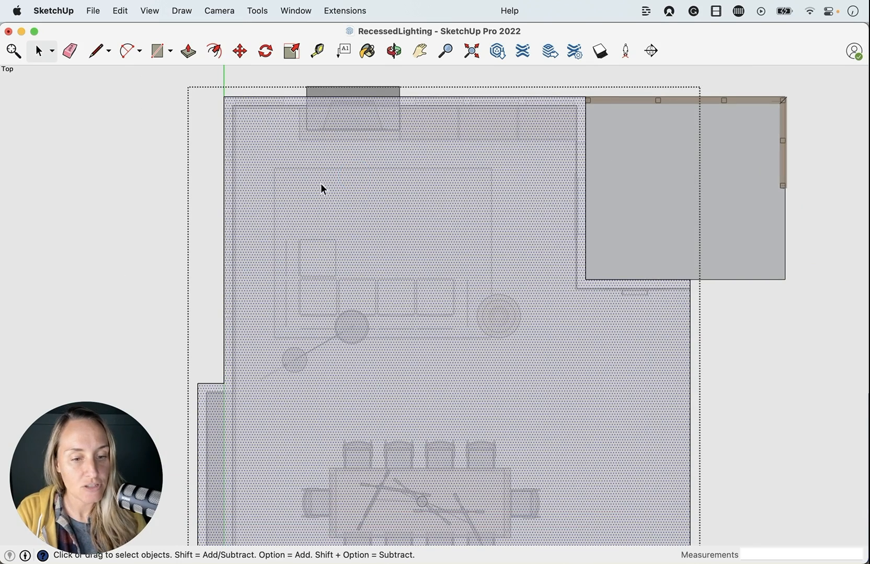
pyautogui.moveTo(488, 251)
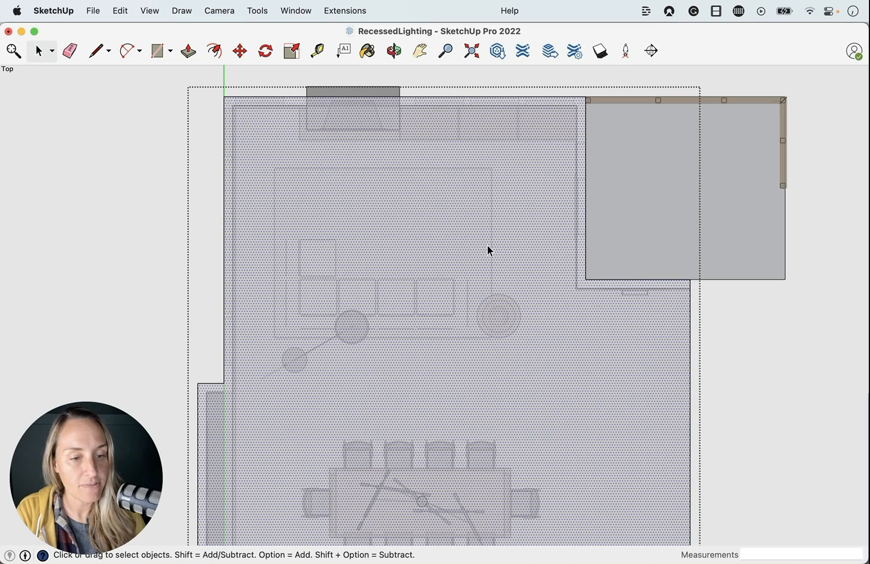
pyautogui.moveTo(496, 55)
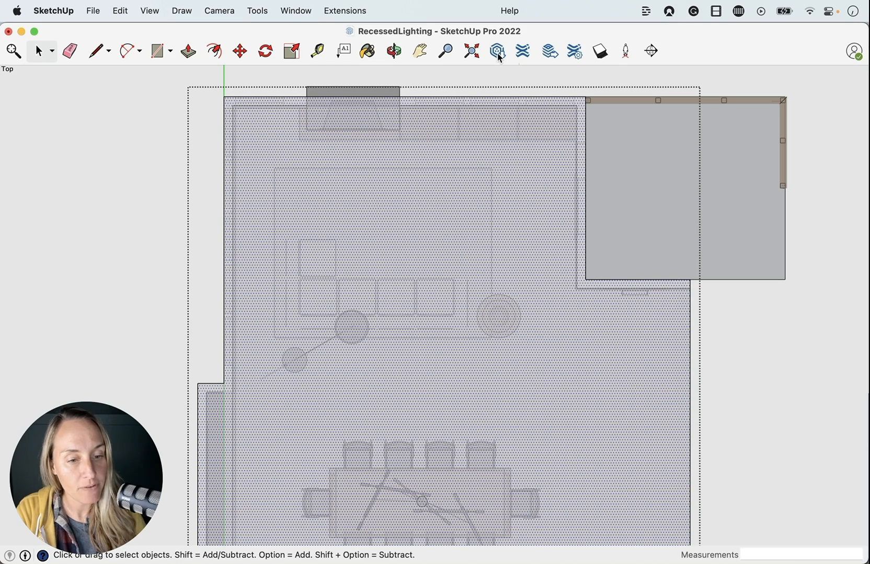
# Search 3D Warehouse for recessed can lights, show Models results, and scroll down.
pyautogui.click(497, 52)
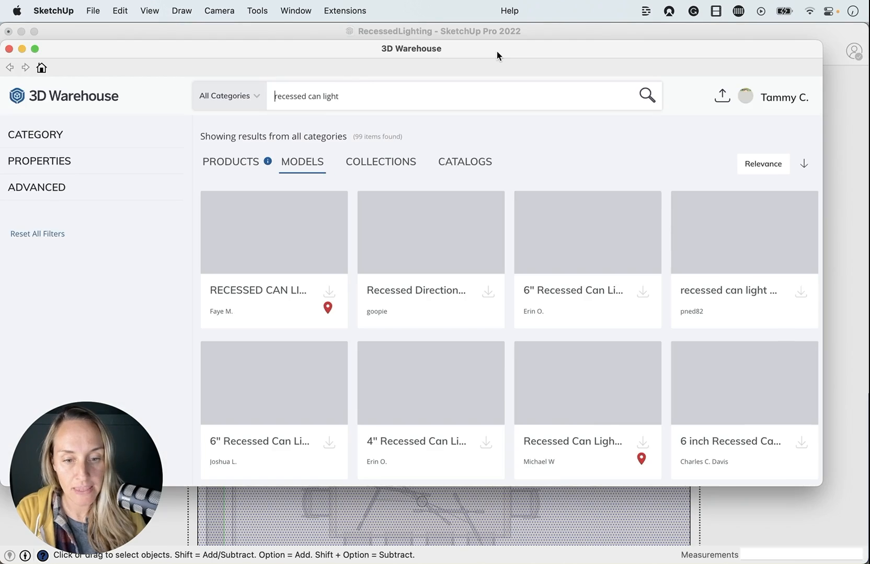
pyautogui.click(35, 135)
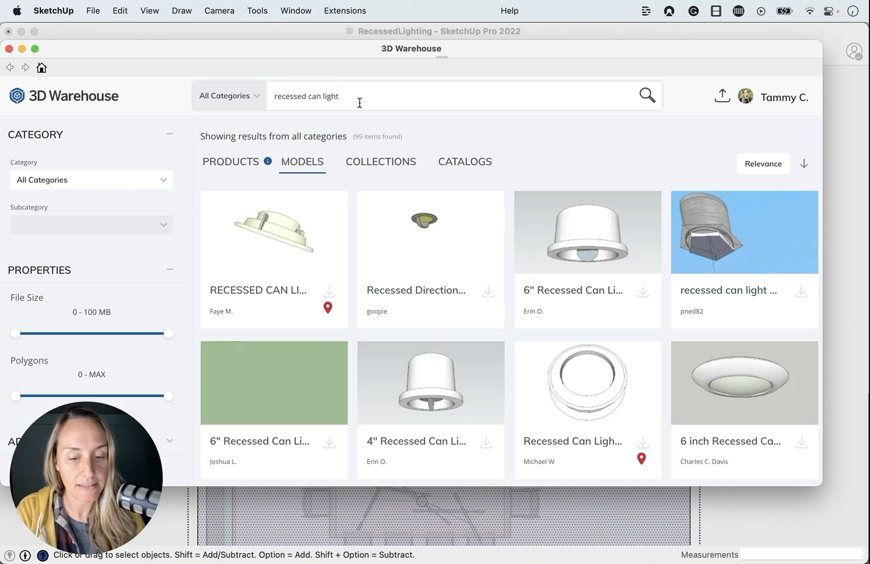
pyautogui.click(230, 162)
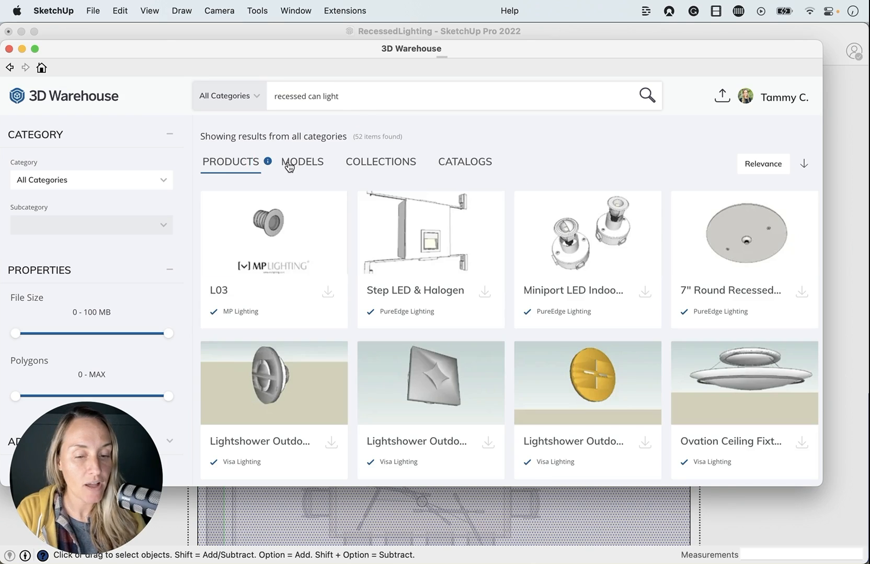
pyautogui.click(302, 162)
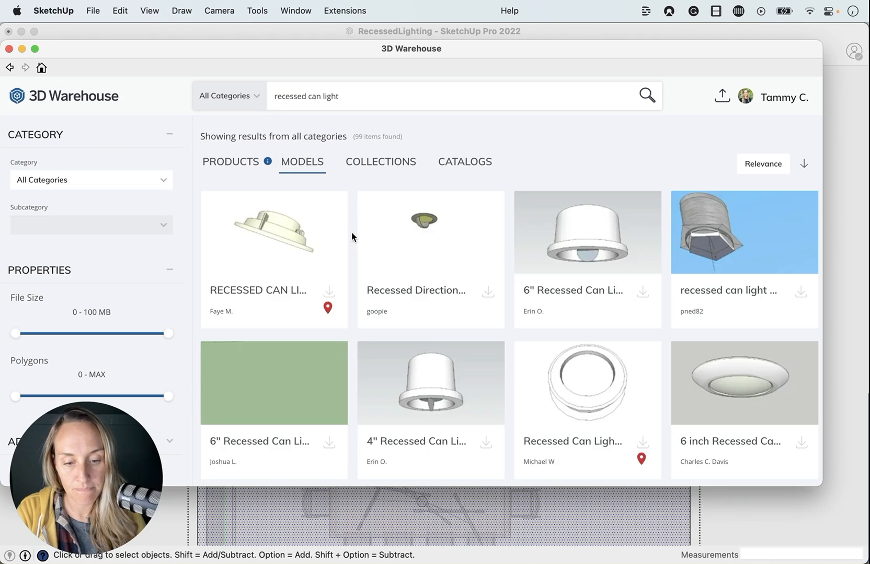
pyautogui.scroll(-3)
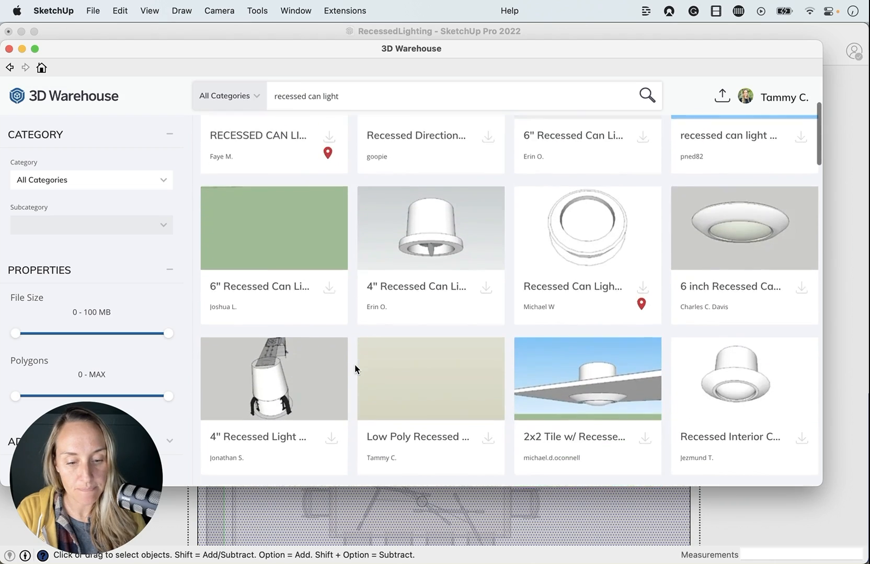
pyautogui.scroll(-3)
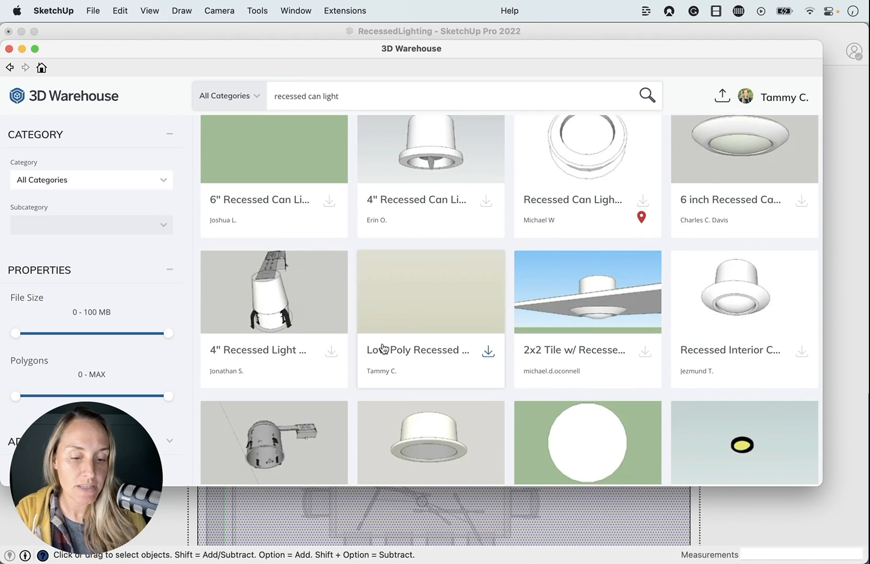
pyautogui.moveTo(381, 355)
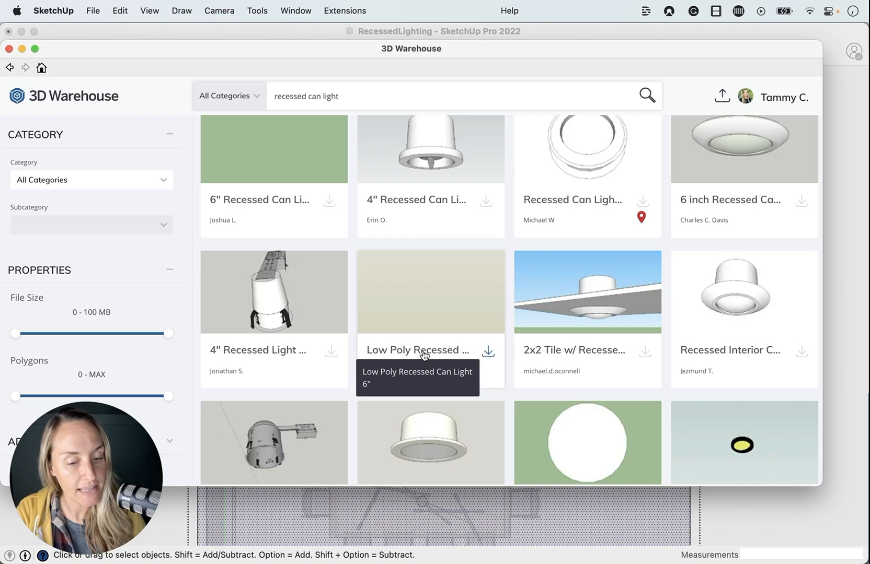
pyautogui.moveTo(394, 298)
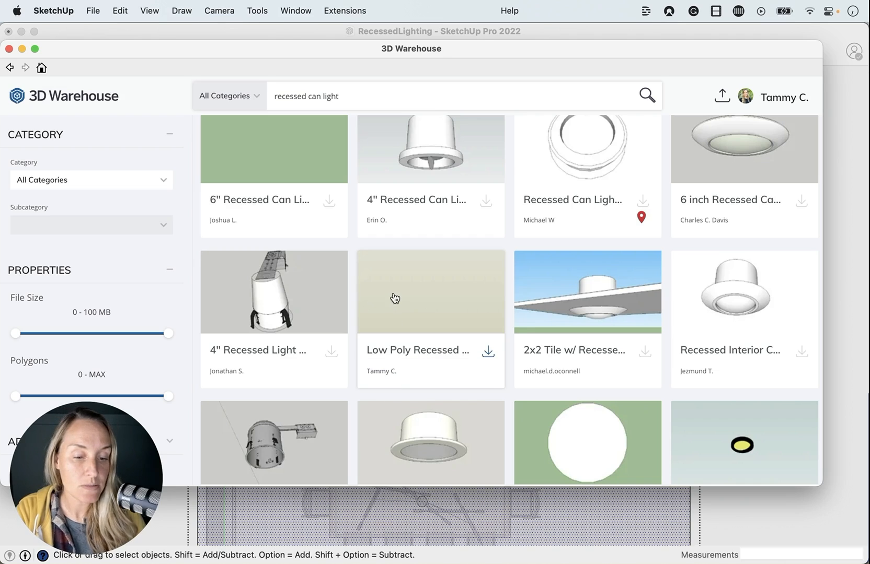
pyautogui.moveTo(423, 324)
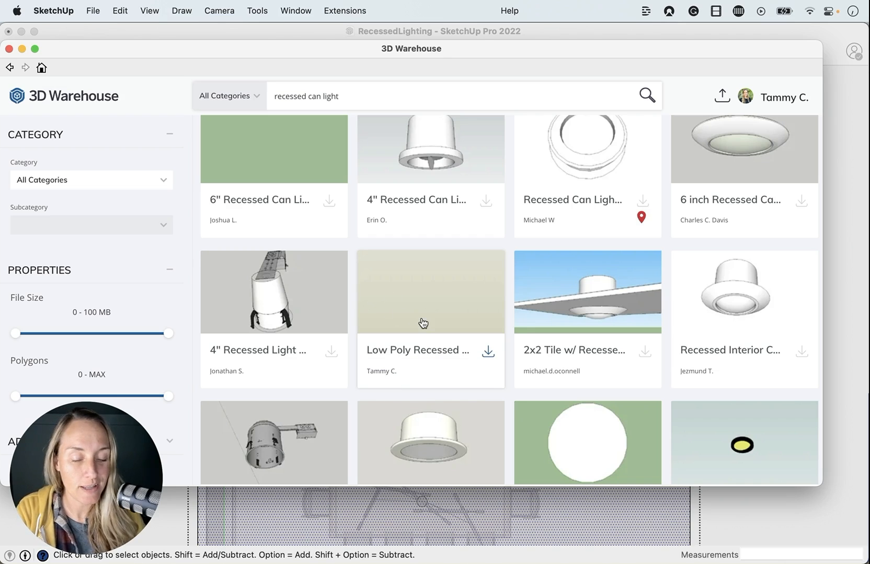
pyautogui.moveTo(456, 292)
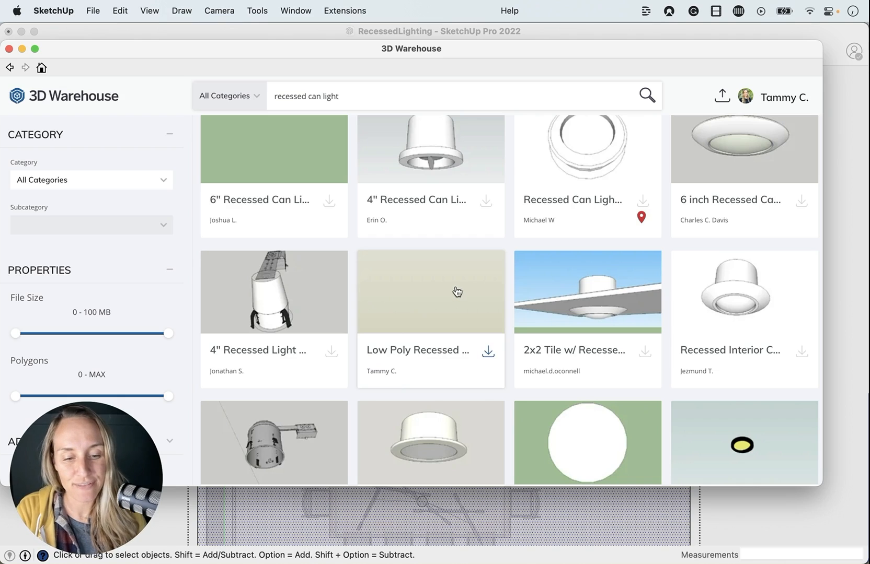
pyautogui.moveTo(441, 292)
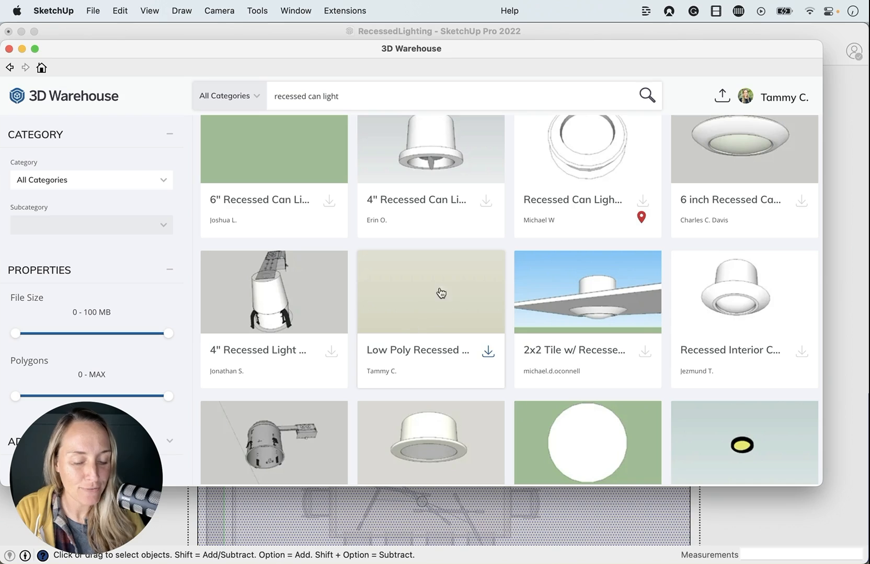
pyautogui.moveTo(379, 356)
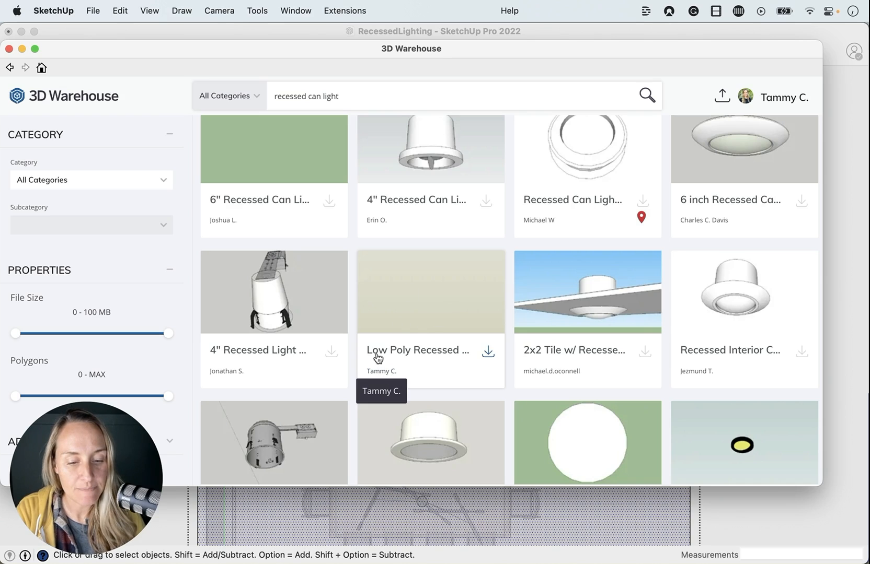
pyautogui.moveTo(446, 313)
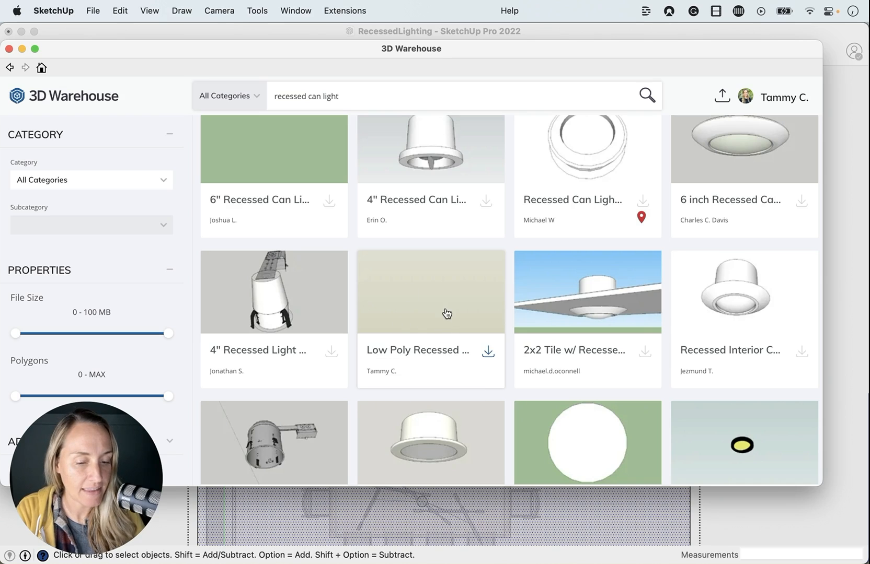
# Download the Low Poly Recessed Can Light 6" and load it into the model.
pyautogui.click(430, 291)
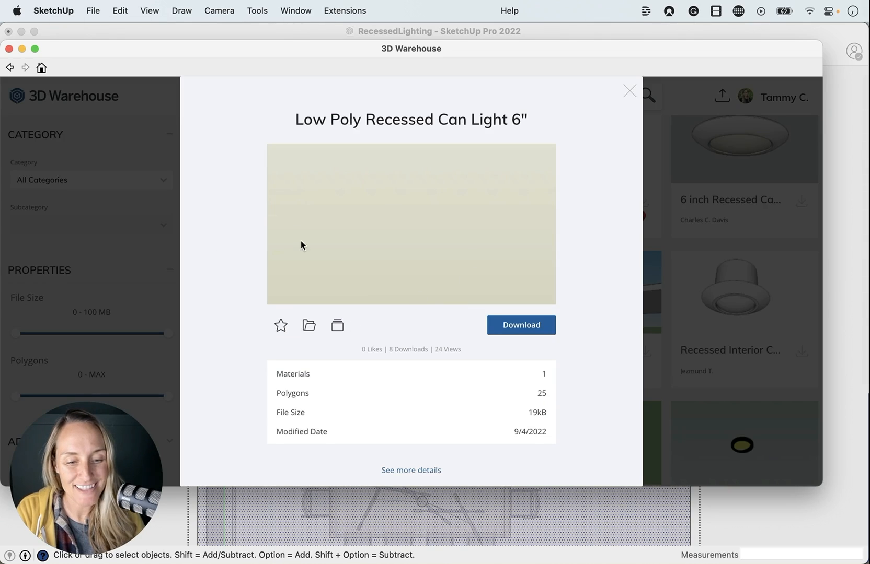
pyautogui.moveTo(520, 325)
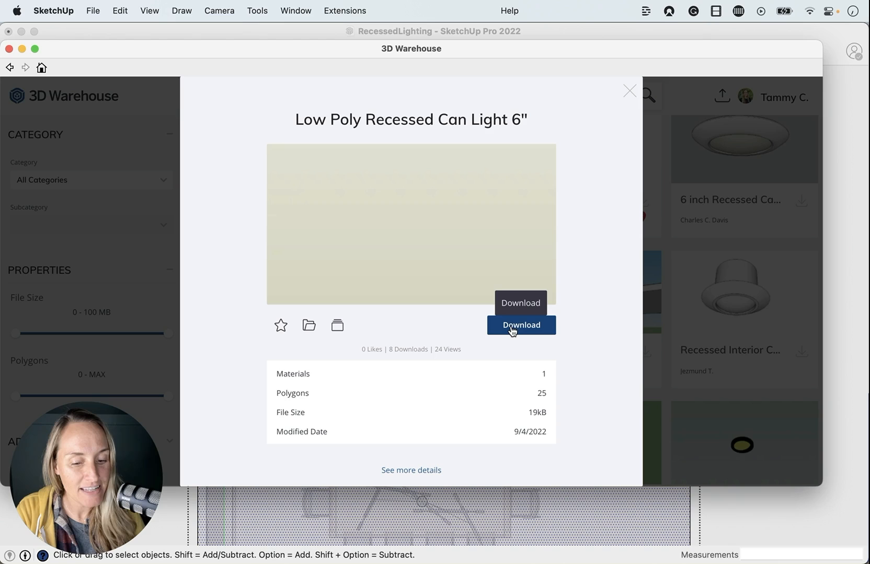
pyautogui.click(520, 325)
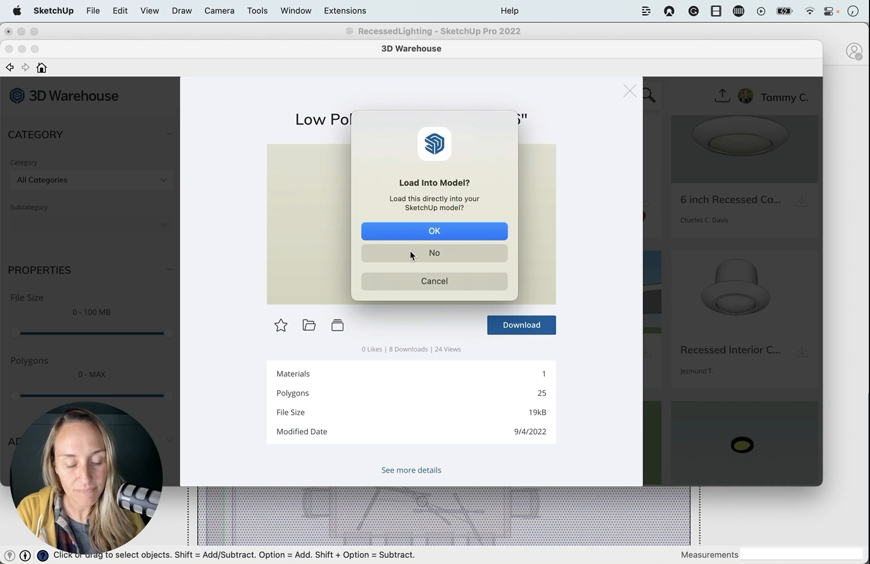
pyautogui.click(434, 231)
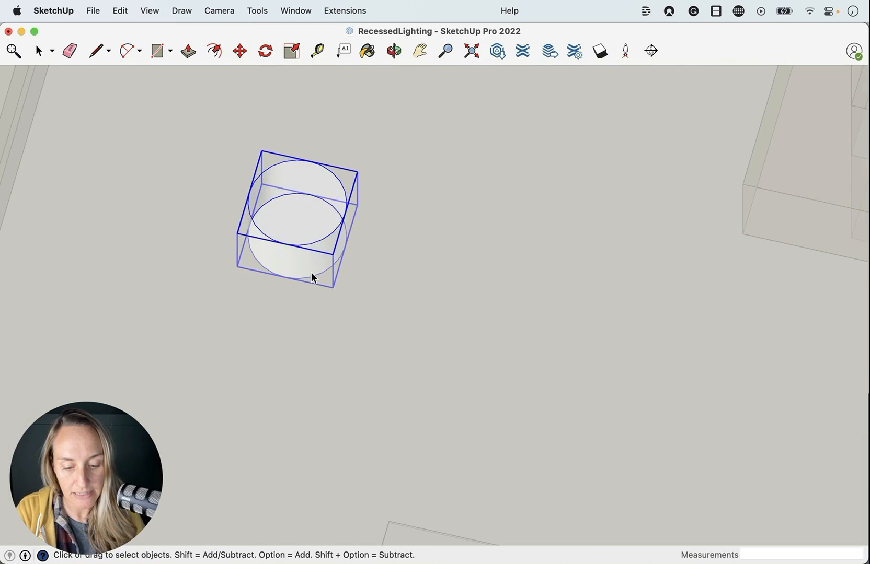
# Place the can light component on the ceiling near the left wall.
pyautogui.scroll(-3)
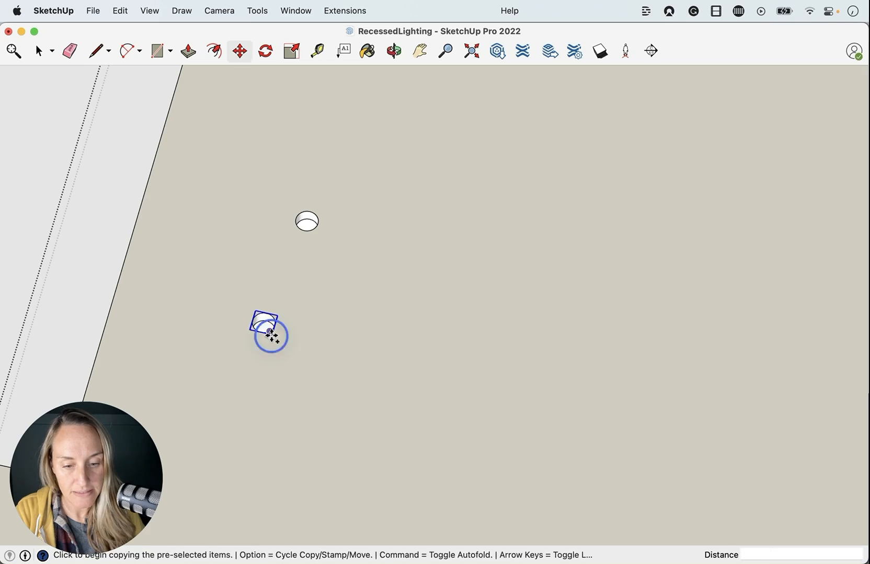
pyautogui.click(435, 322)
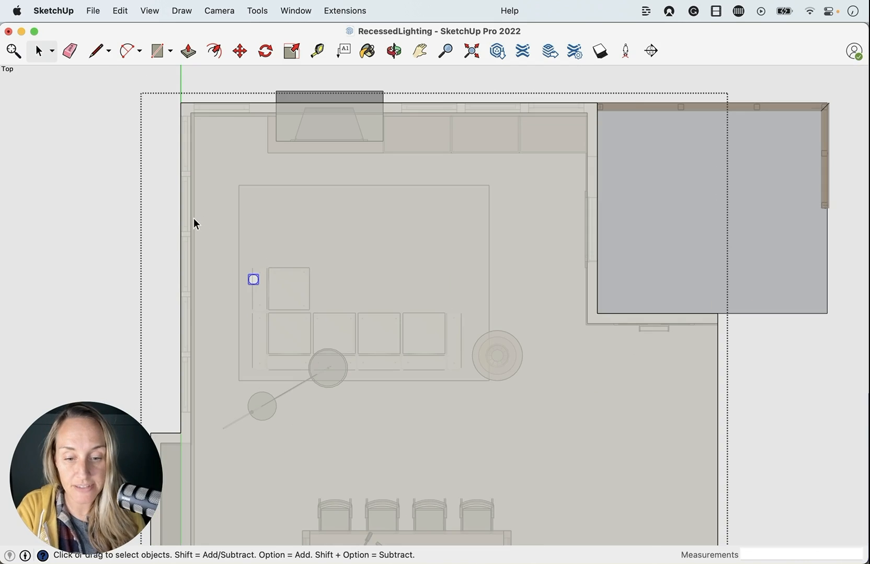
pyautogui.moveTo(186, 225)
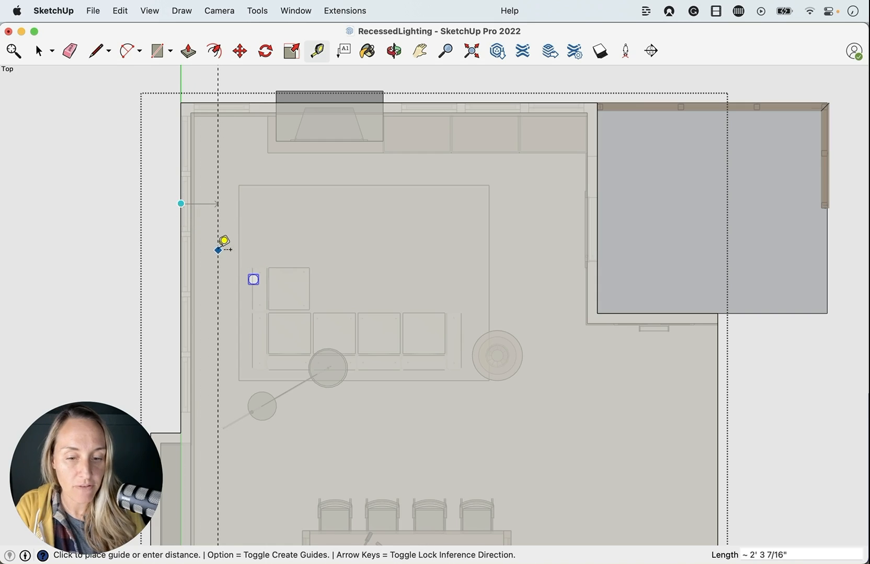
pyautogui.moveTo(263, 94)
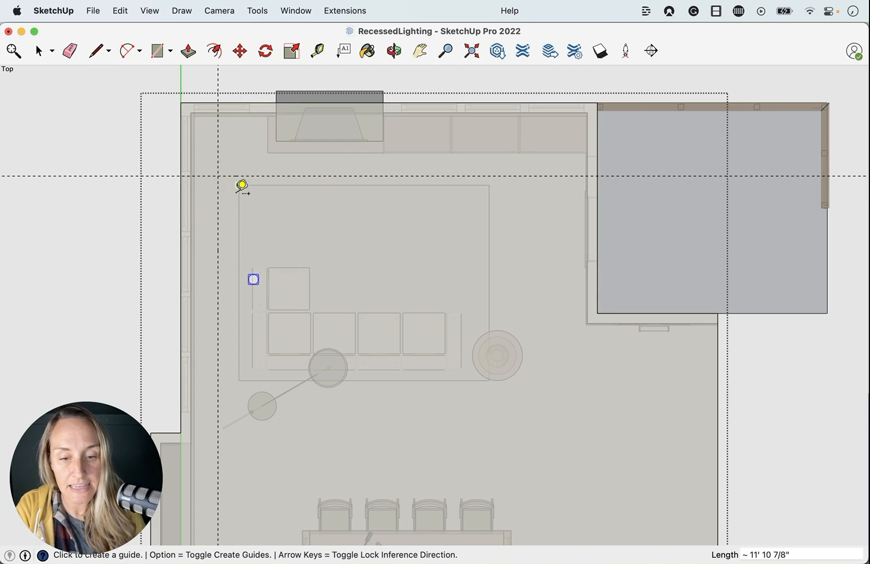
# Pull a horizontal guide line off the top wall with the Tape Measure.
pyautogui.click(38, 51)
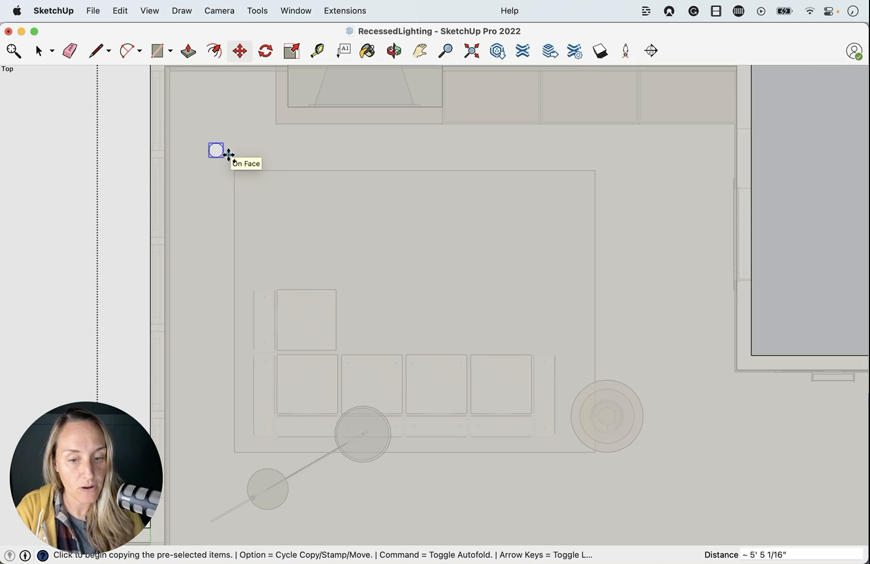
pyautogui.moveTo(233, 156)
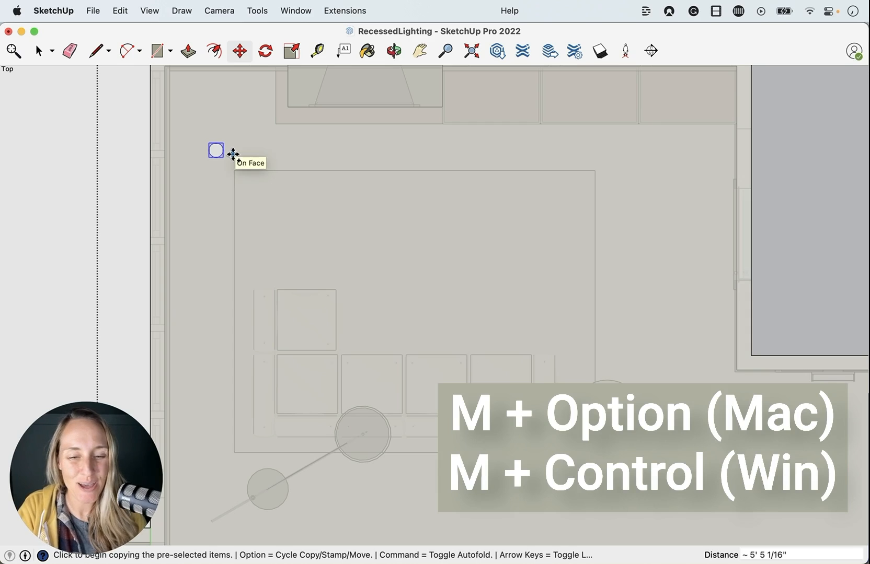
pyautogui.moveTo(233, 154)
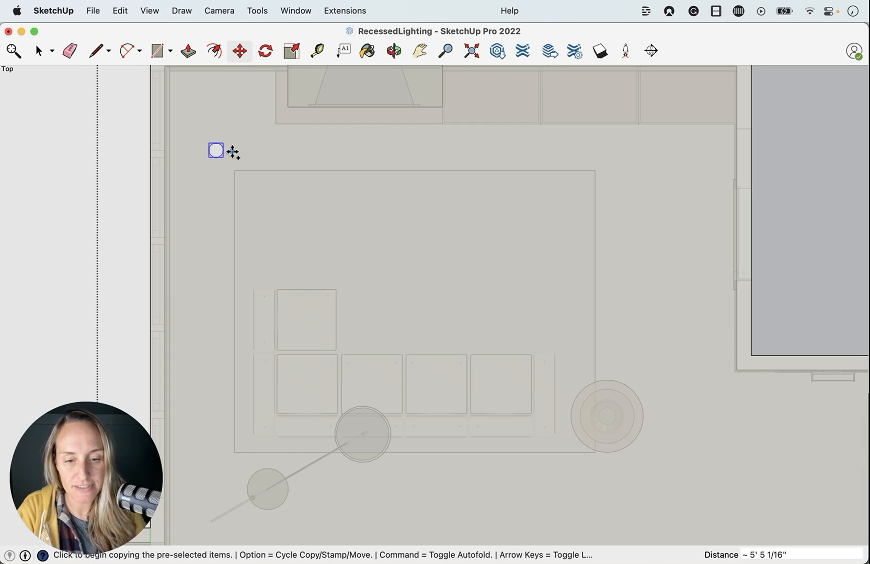
pyautogui.moveTo(238, 152)
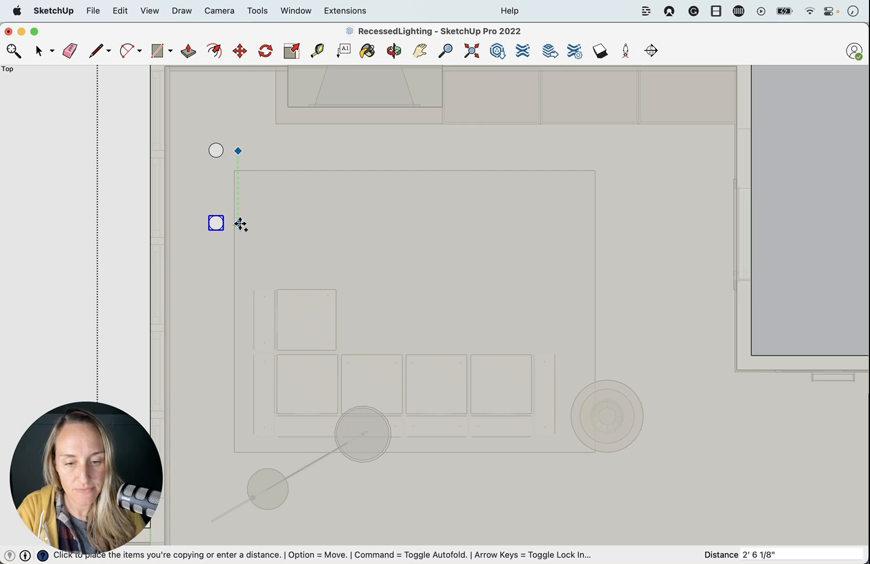
pyautogui.moveTo(239, 230)
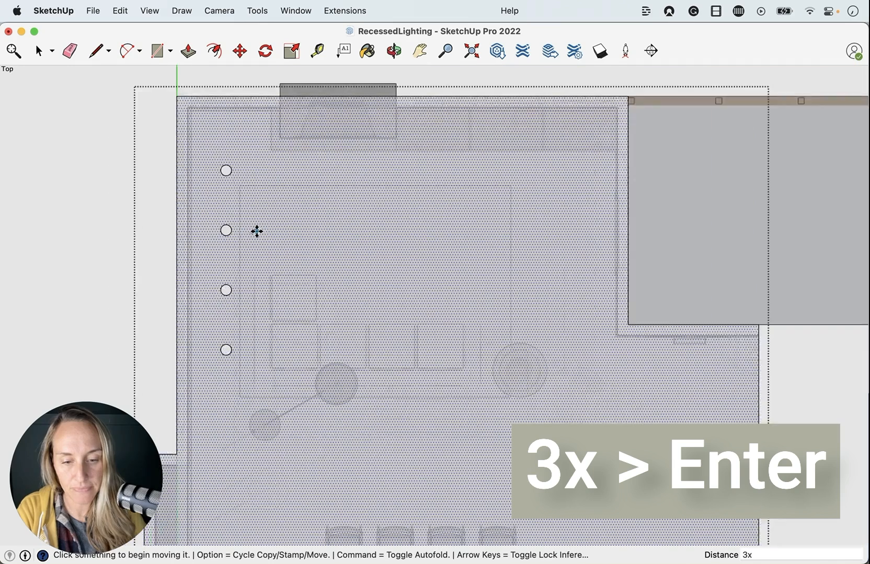
# Array the can light into a column of four along the left wall.
pyautogui.press('Return')
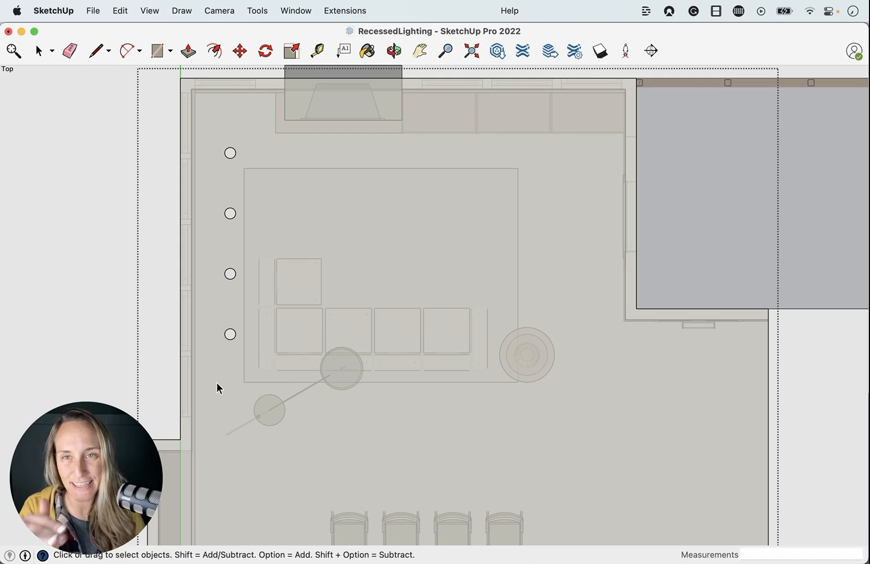
pyautogui.moveTo(213, 272)
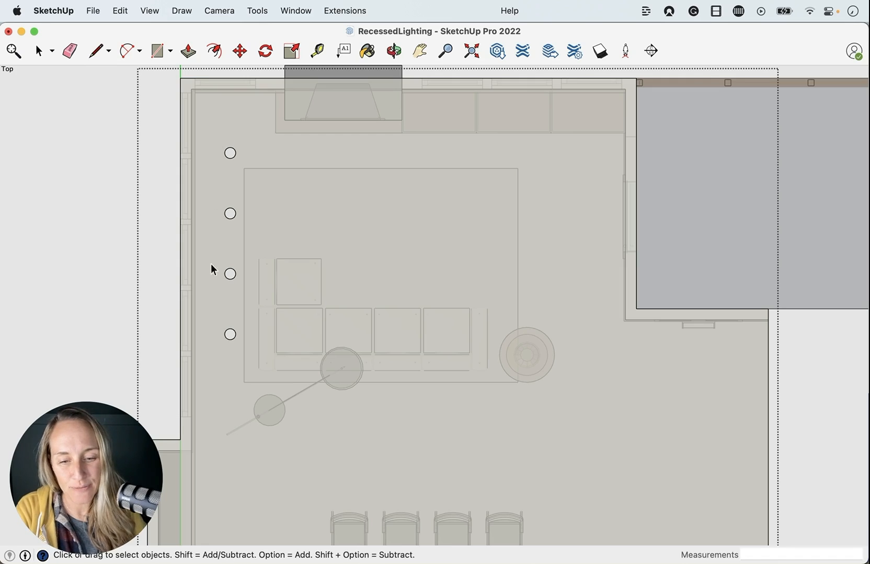
pyautogui.moveTo(215, 138)
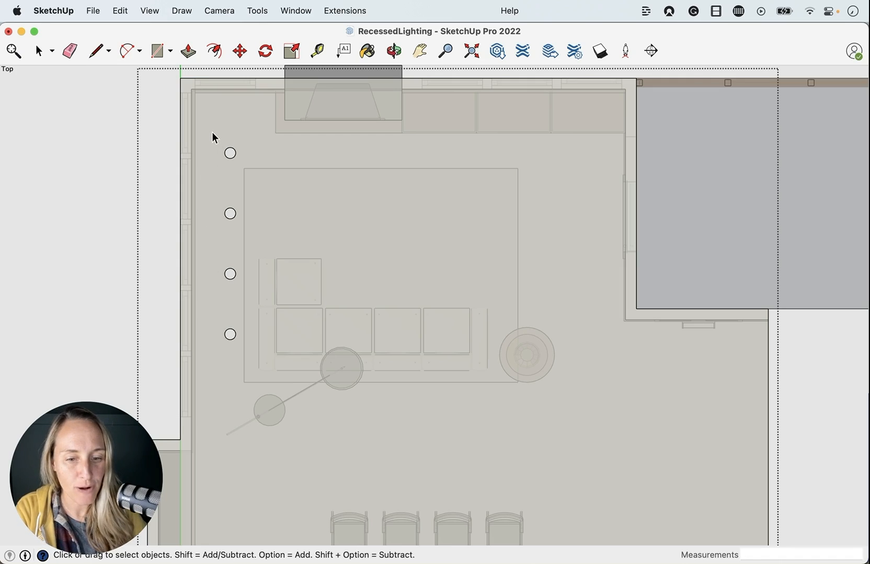
pyautogui.moveTo(206, 131)
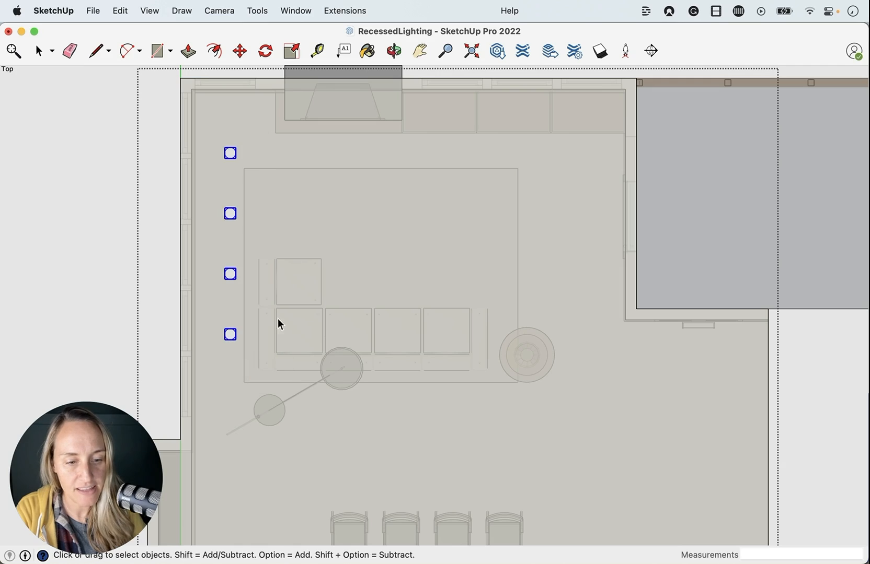
pyautogui.moveTo(251, 252)
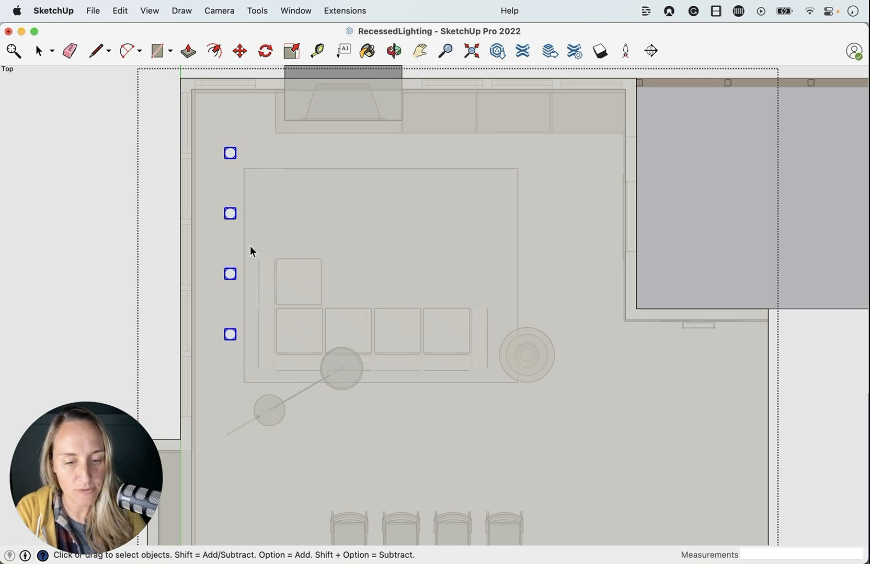
pyautogui.moveTo(222, 134)
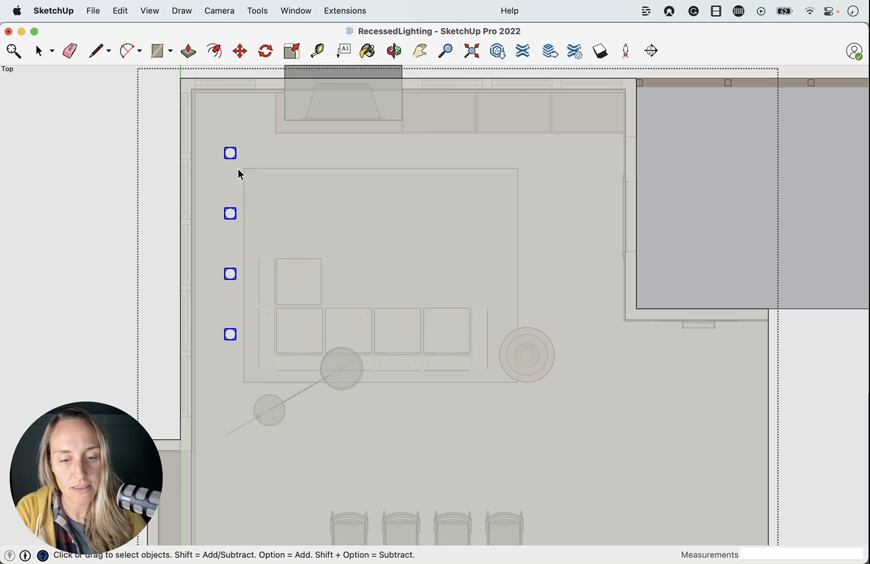
pyautogui.moveTo(239, 369)
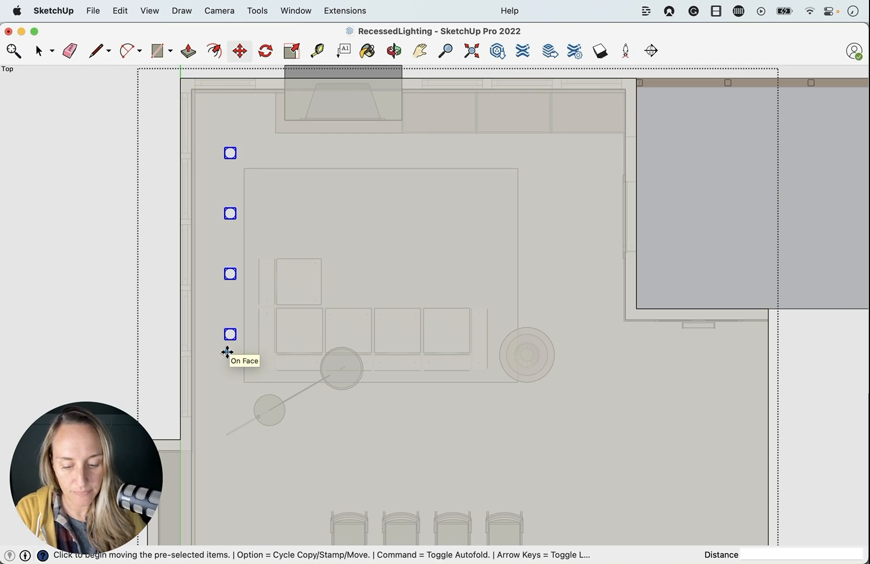
pyautogui.moveTo(255, 542)
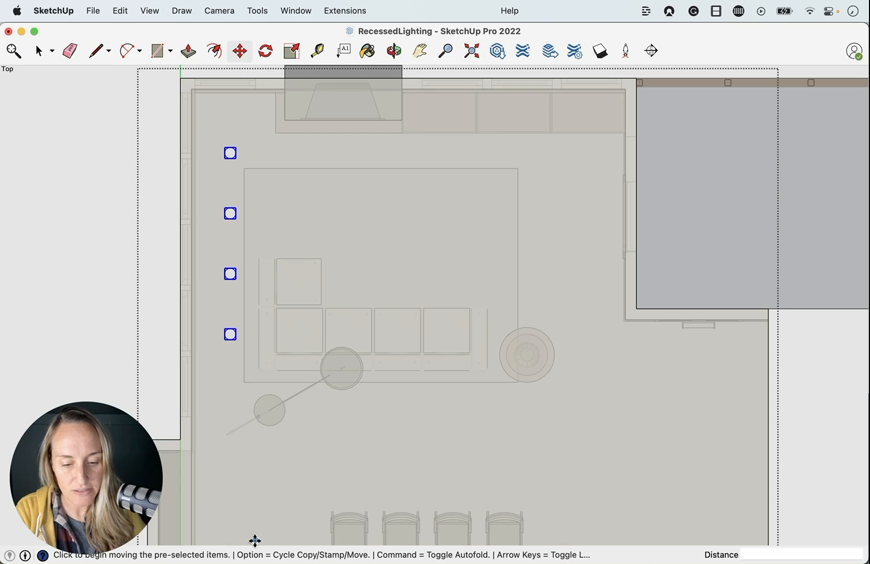
pyautogui.moveTo(314, 537)
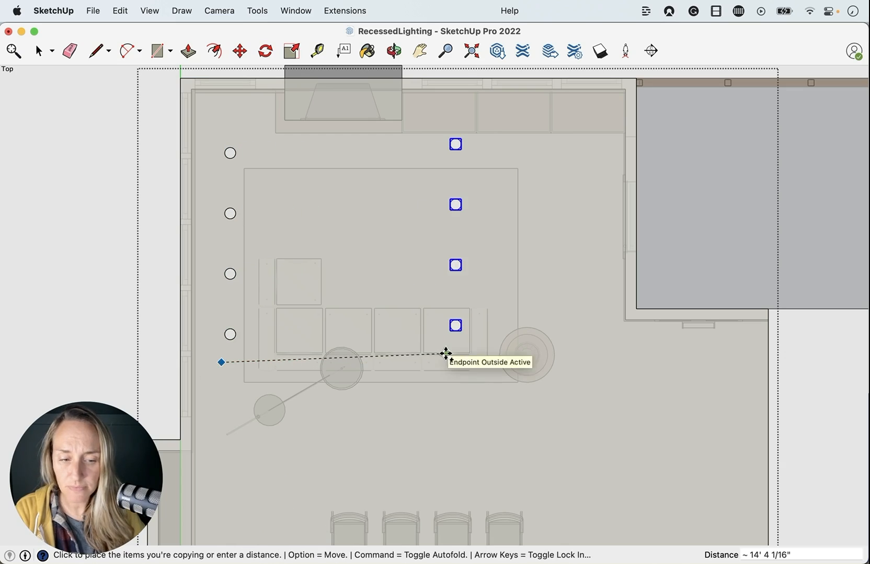
pyautogui.moveTo(581, 363)
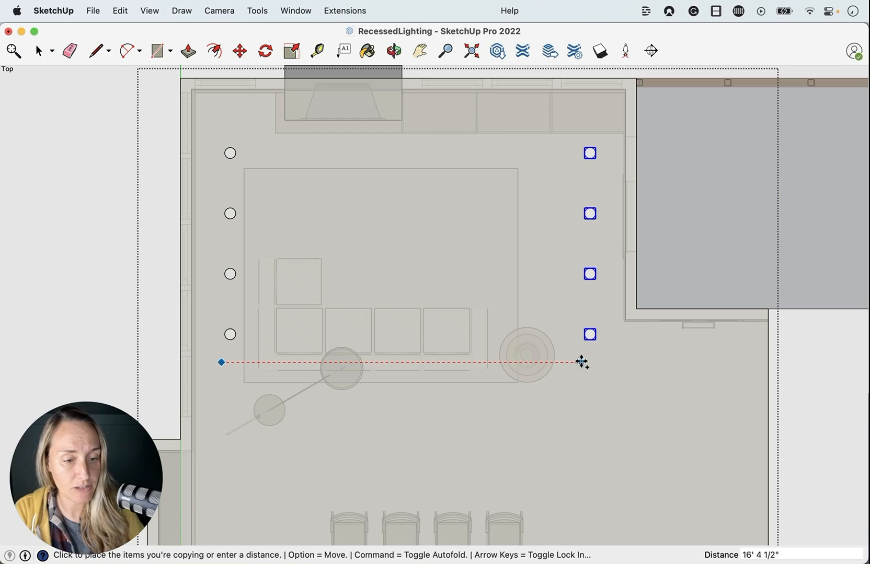
pyautogui.moveTo(579, 361)
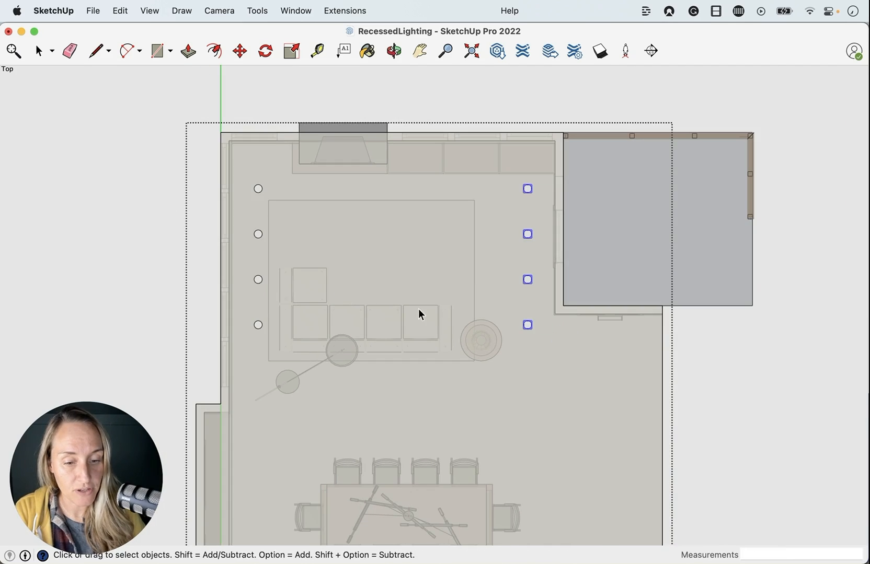
pyautogui.moveTo(472, 357)
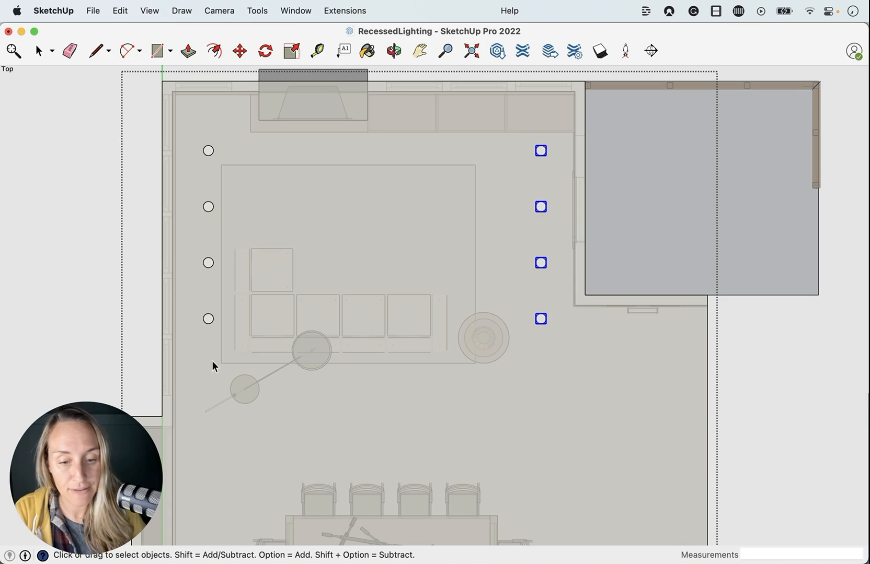
pyautogui.moveTo(176, 340)
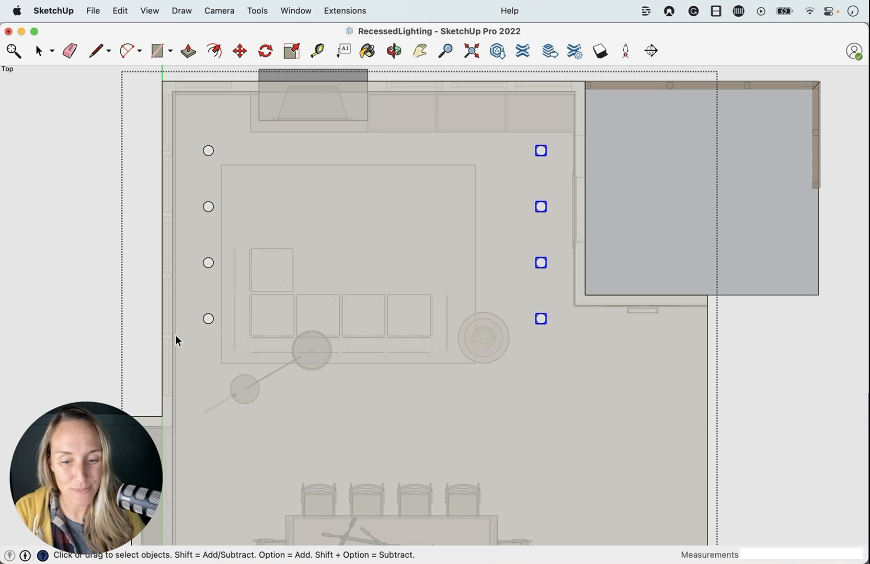
pyautogui.moveTo(60, 155)
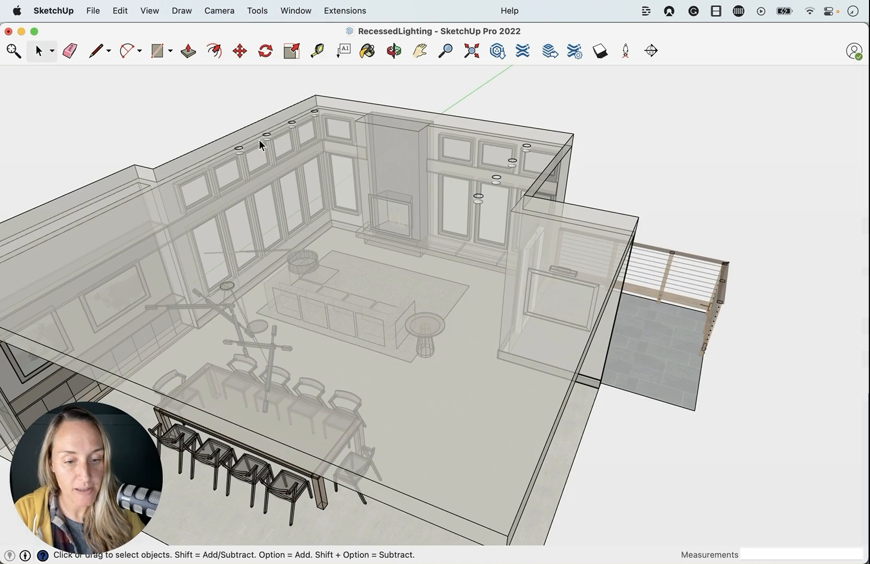
# Turn off X-Ray and check Camera and Face Style menus, showing eight openings.
pyautogui.click(149, 11)
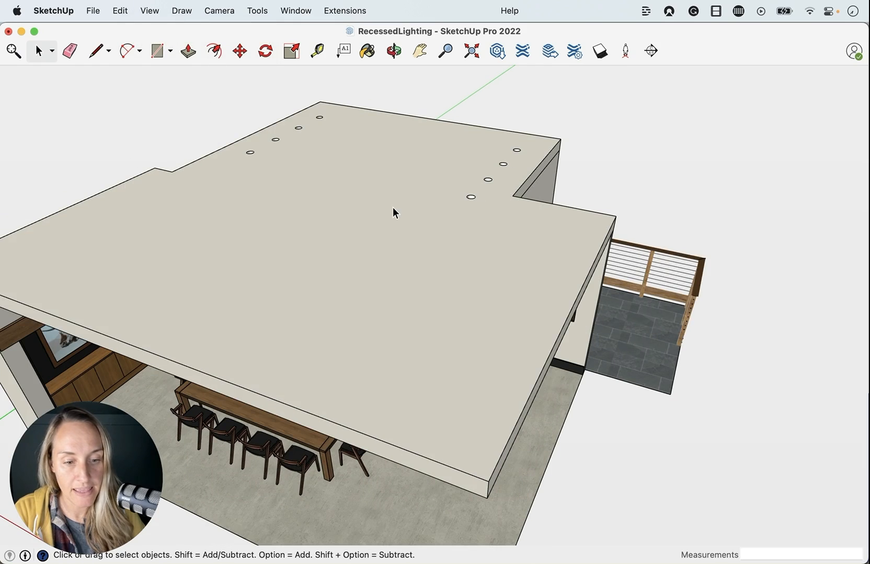
pyautogui.click(219, 10)
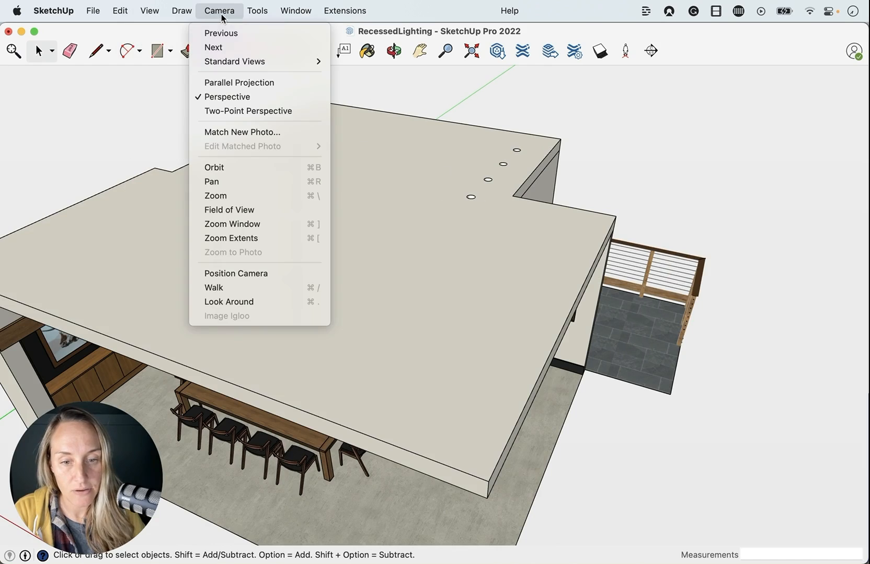
pyautogui.moveTo(226, 97)
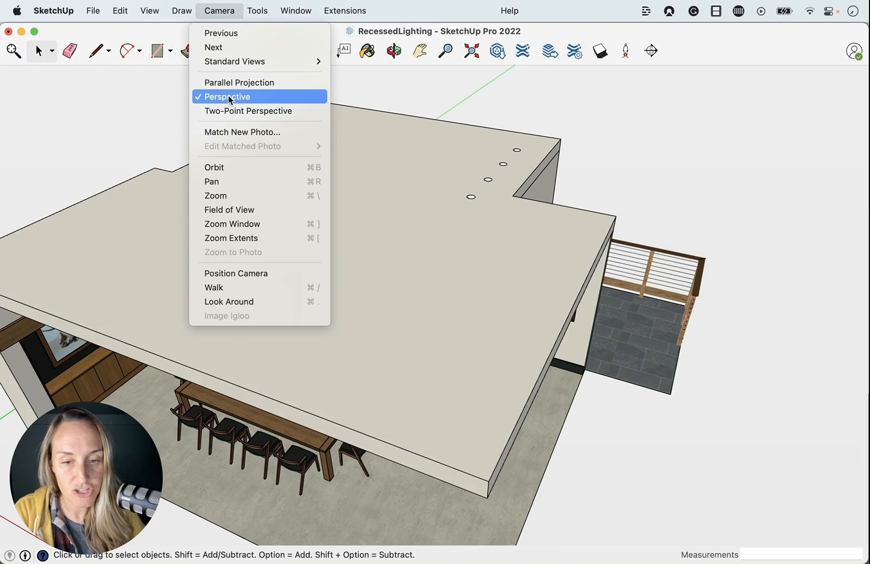
pyautogui.click(149, 11)
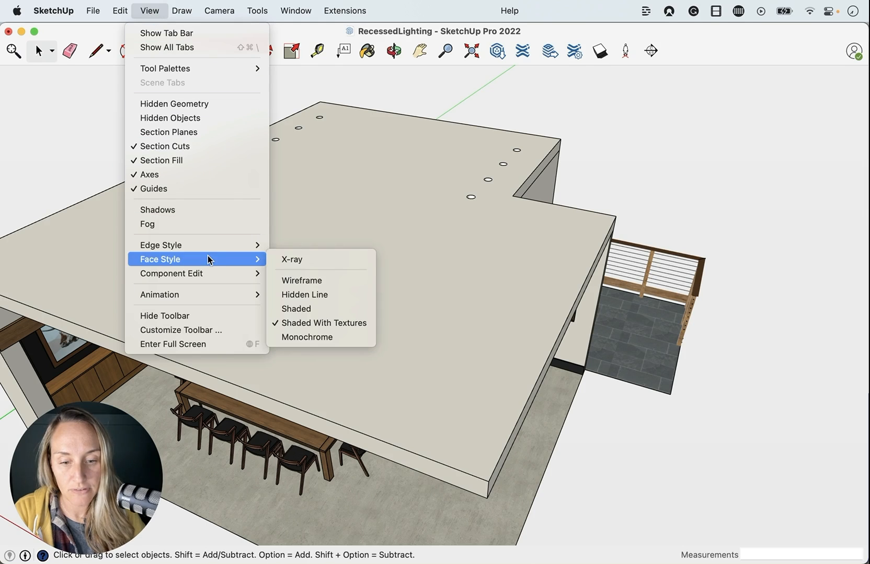
pyautogui.moveTo(675, 166)
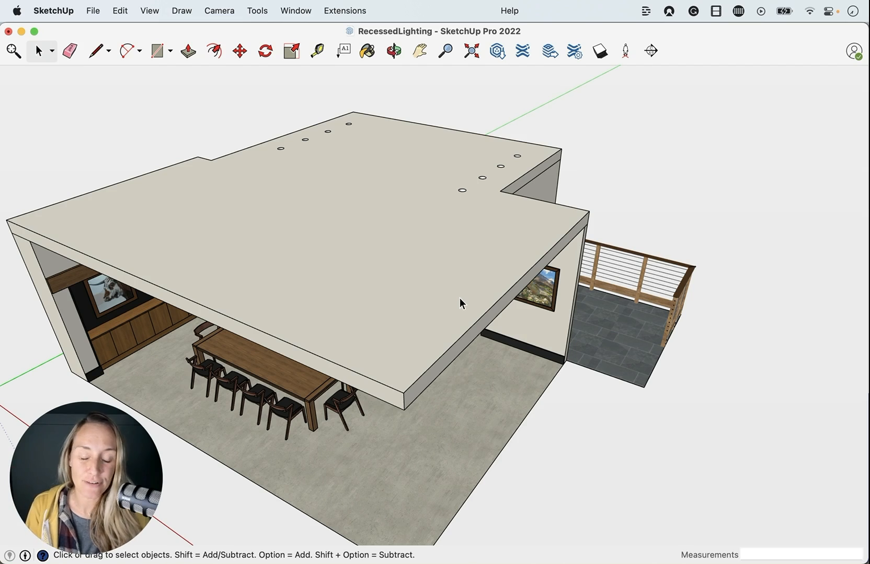
pyautogui.moveTo(413, 226)
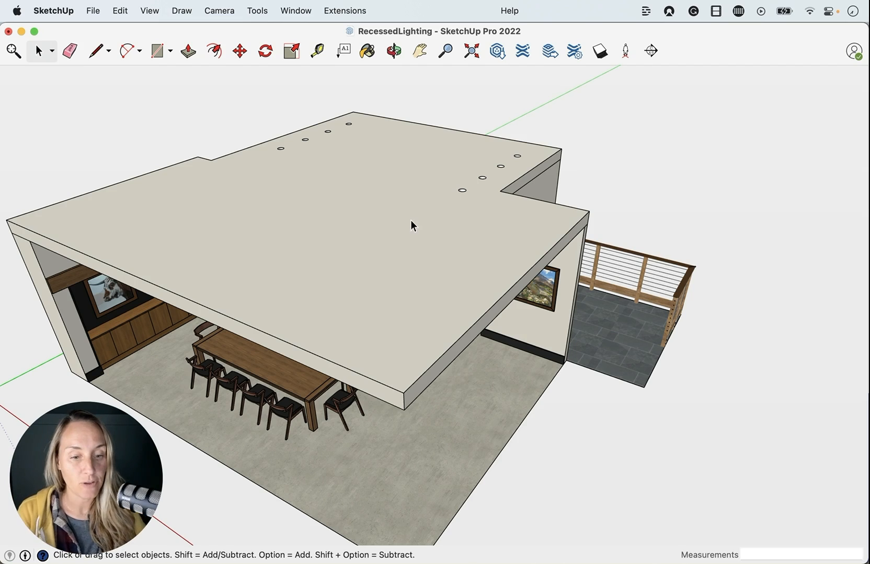
pyautogui.moveTo(463, 200)
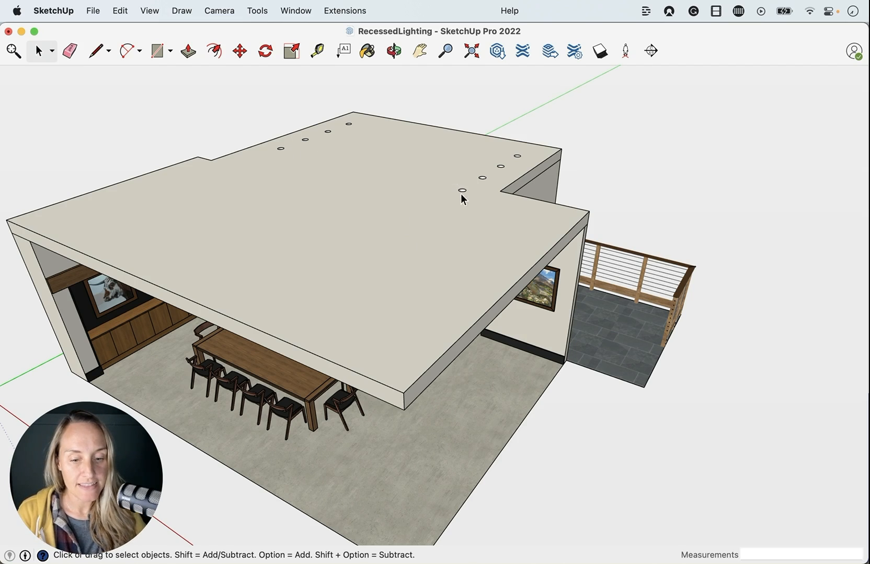
pyautogui.moveTo(366, 340)
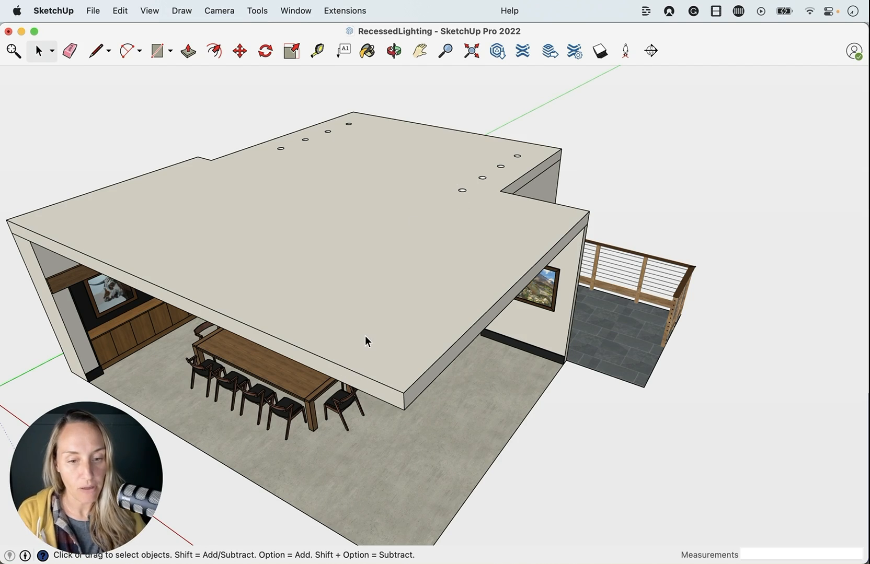
pyautogui.moveTo(381, 231)
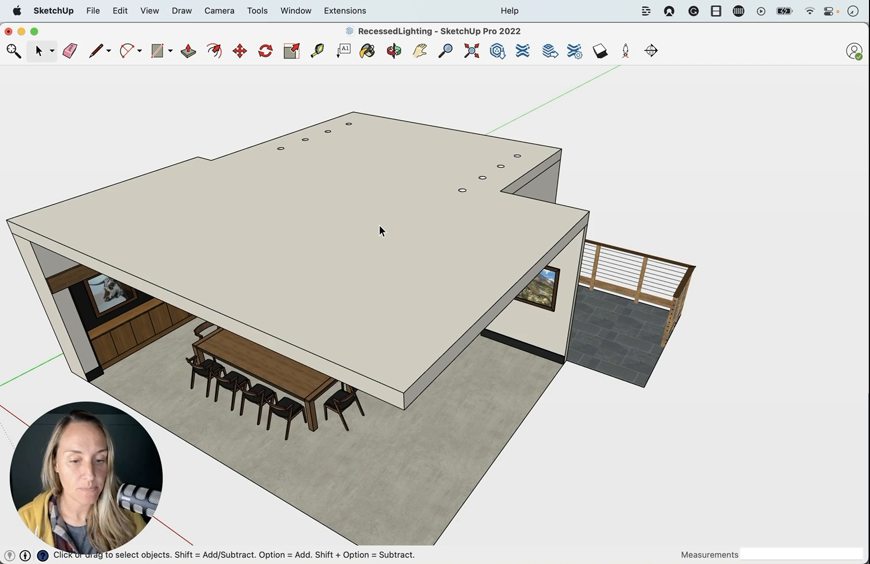
pyautogui.rightClick(381, 230)
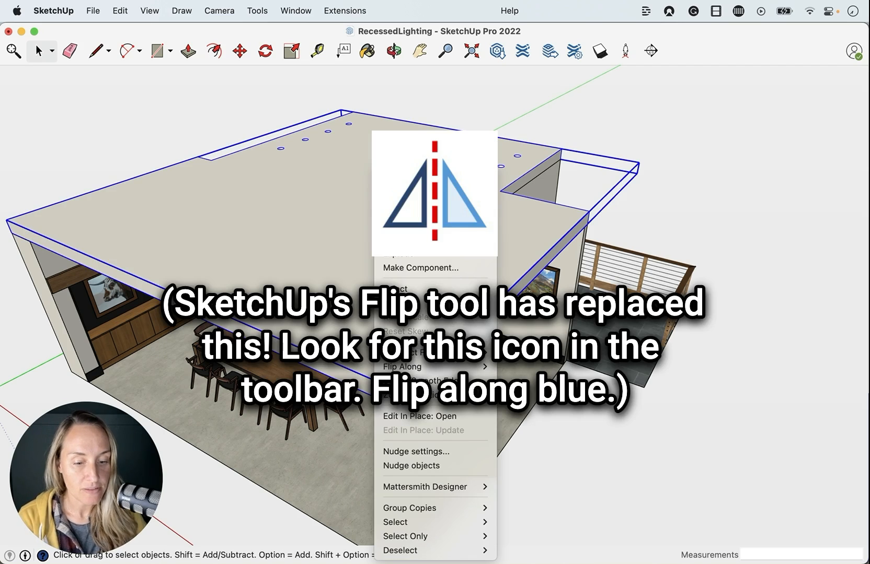
pyautogui.moveTo(400, 367)
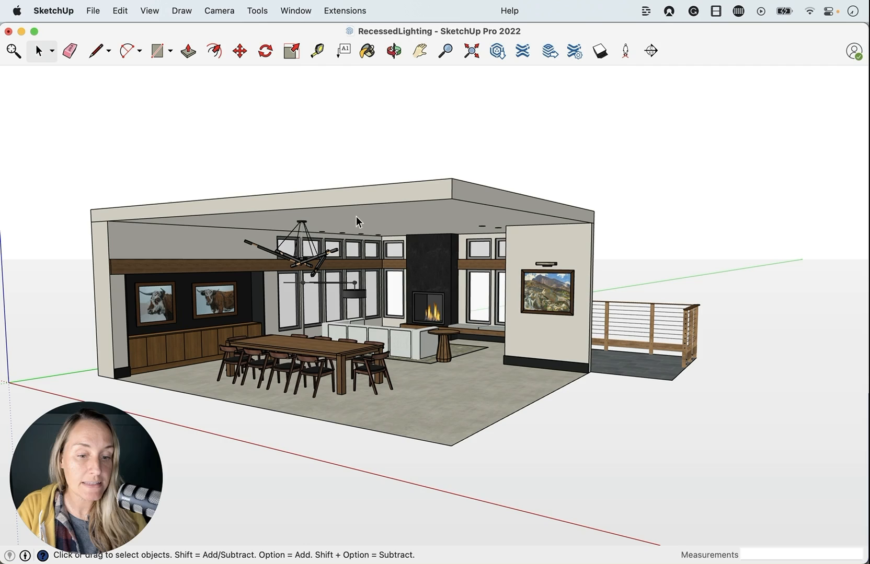
pyautogui.click(358, 217)
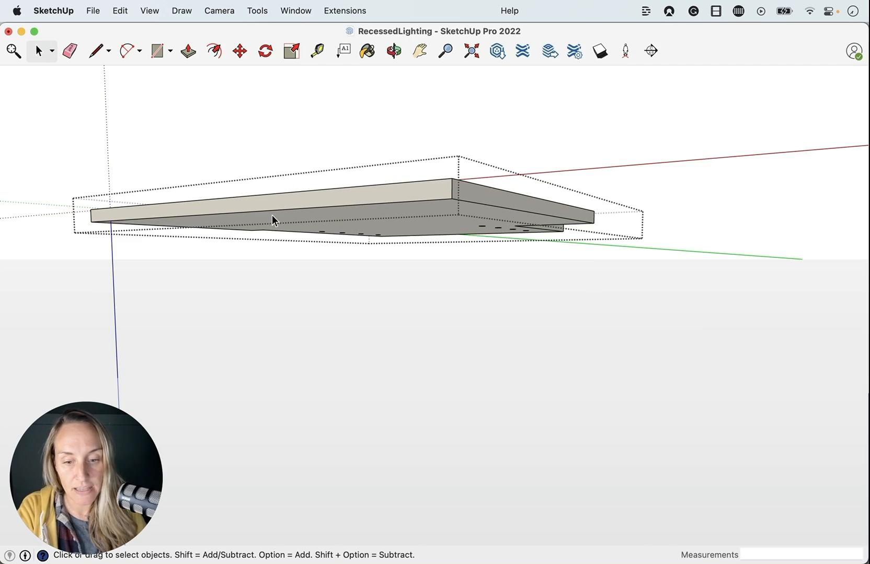
pyautogui.moveTo(116, 372)
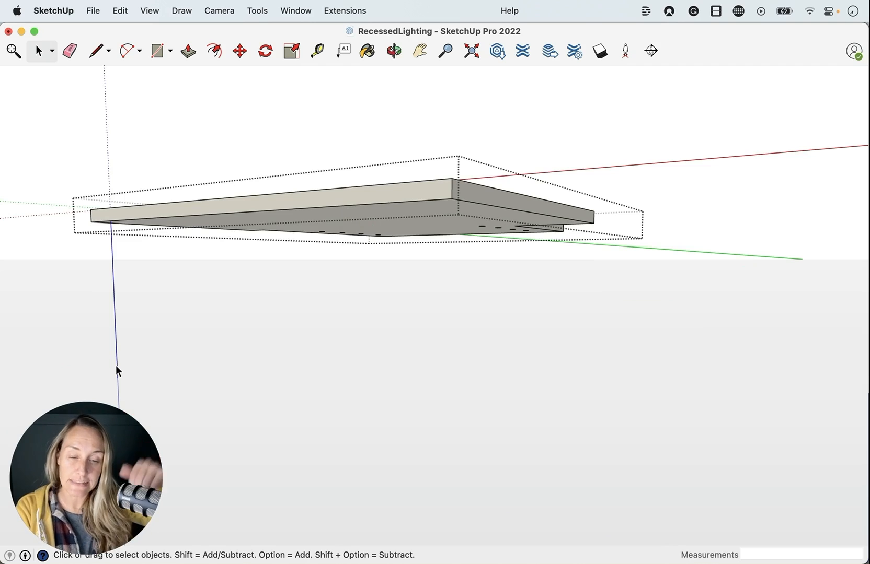
pyautogui.moveTo(252, 212)
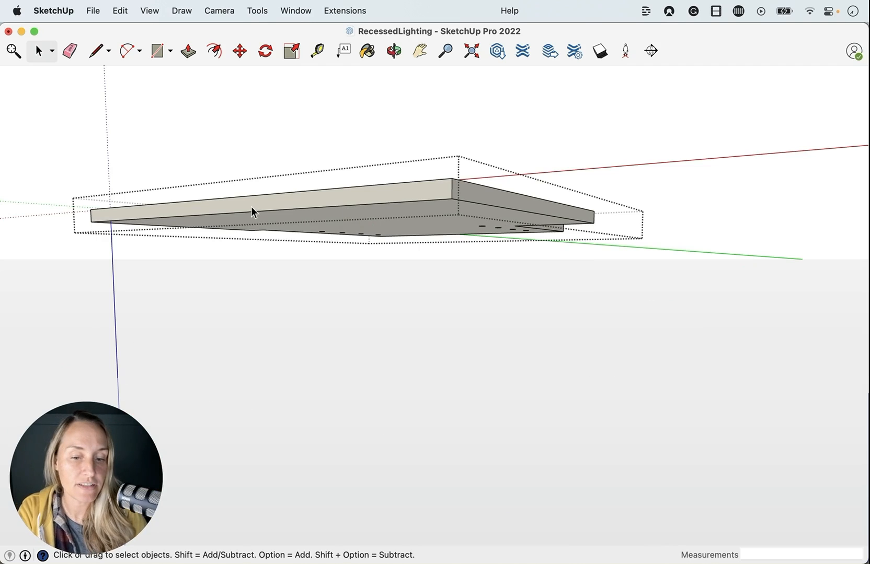
pyautogui.moveTo(124, 247)
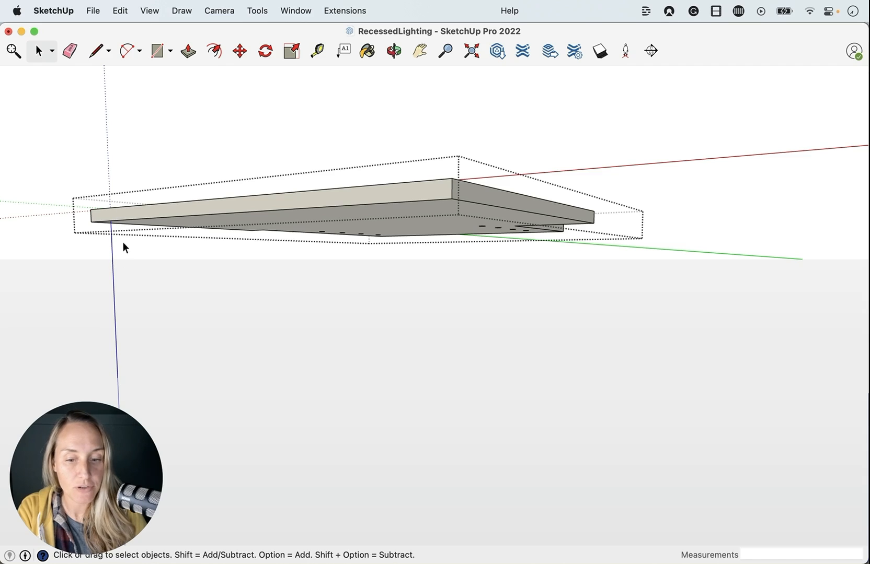
# Place the ceiling group's axes origin at the ceiling's outer corner.
pyautogui.rightClick(117, 249)
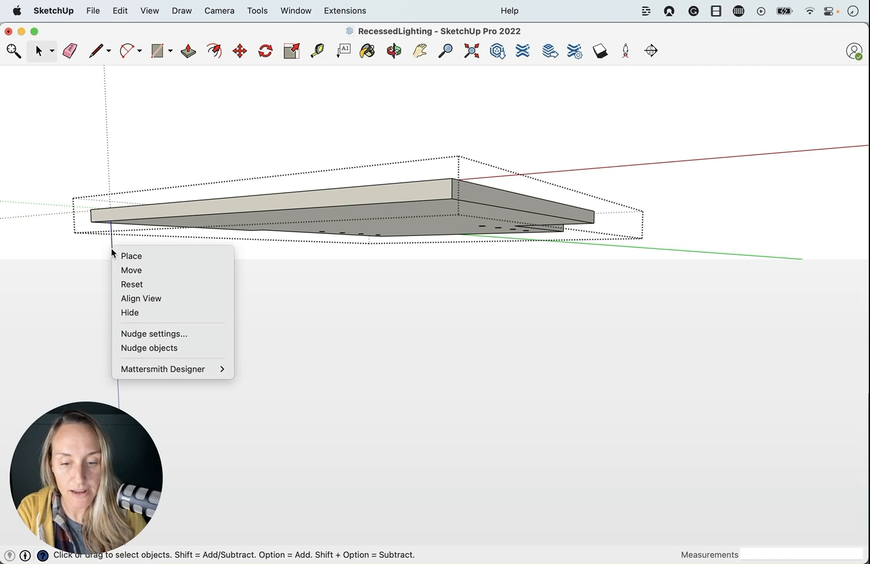
pyautogui.click(132, 255)
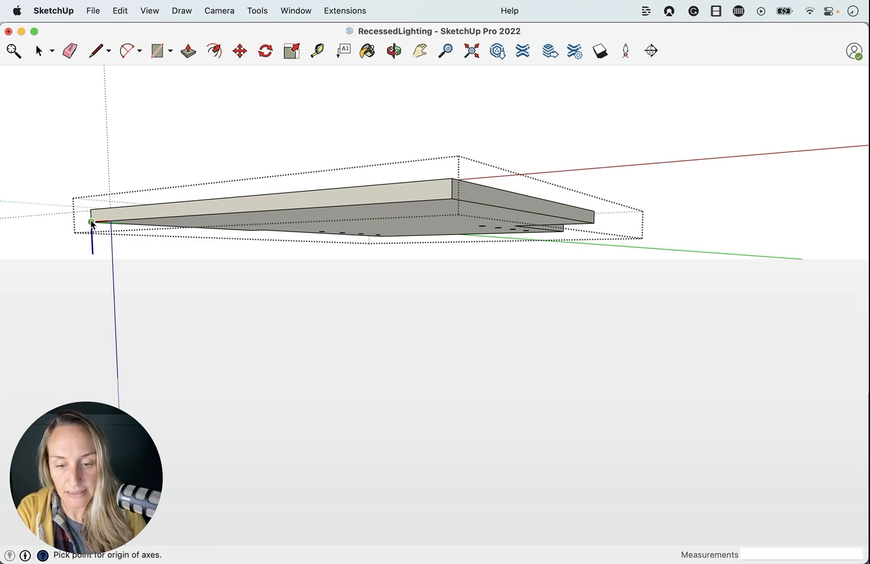
pyautogui.click(91, 222)
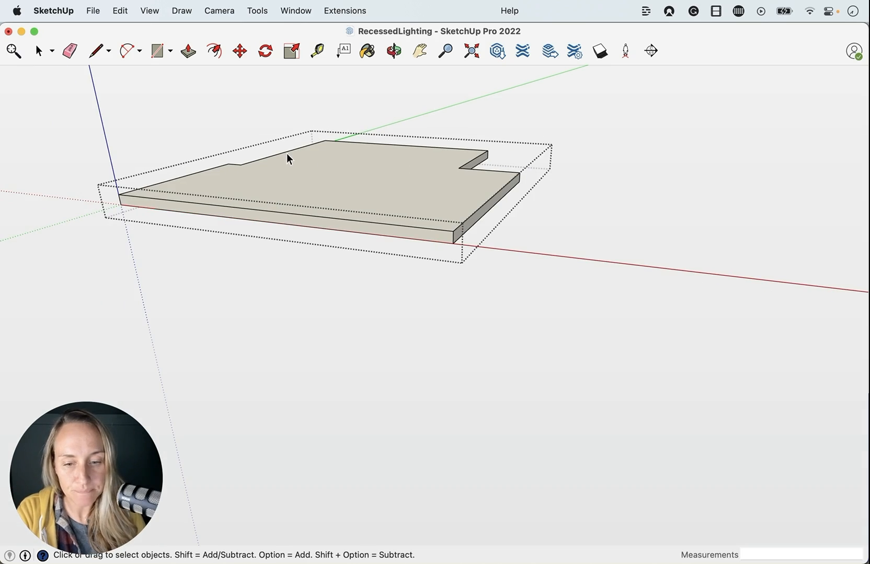
# Flip the ceiling group along its blue axis from its context menu.
pyautogui.rightClick(289, 159)
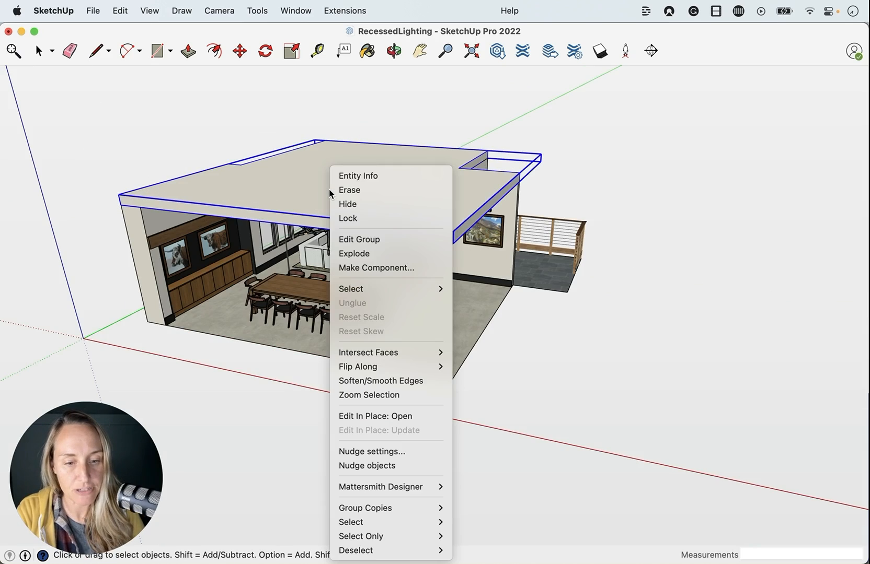
pyautogui.moveTo(366, 373)
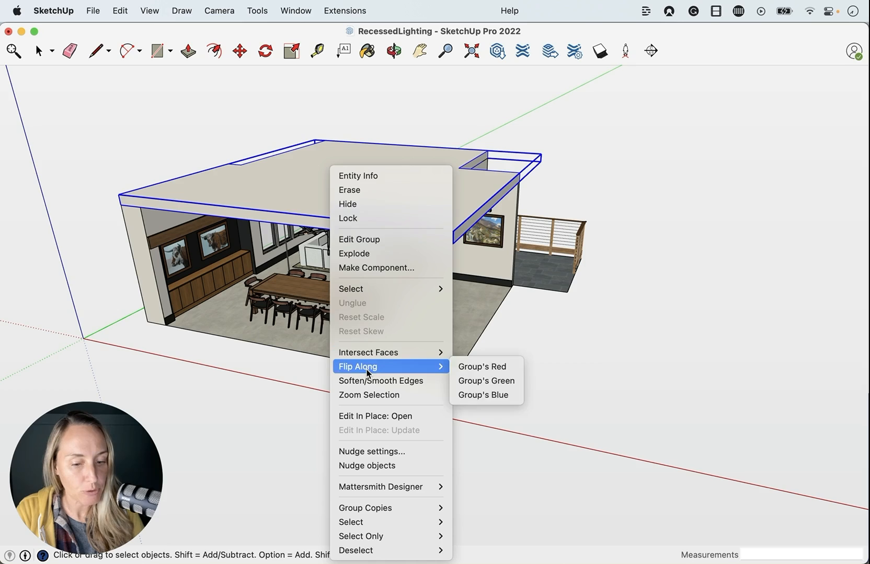
pyautogui.moveTo(419, 369)
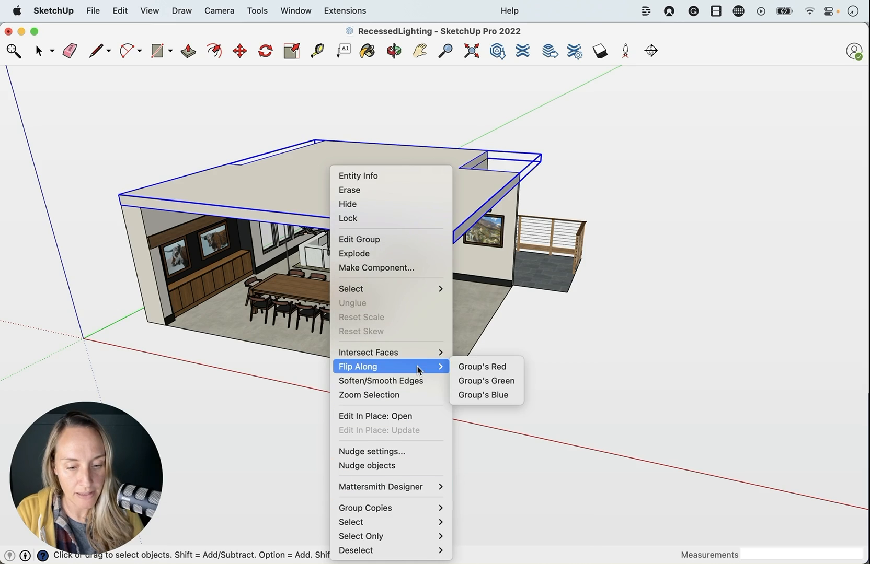
pyautogui.click(482, 396)
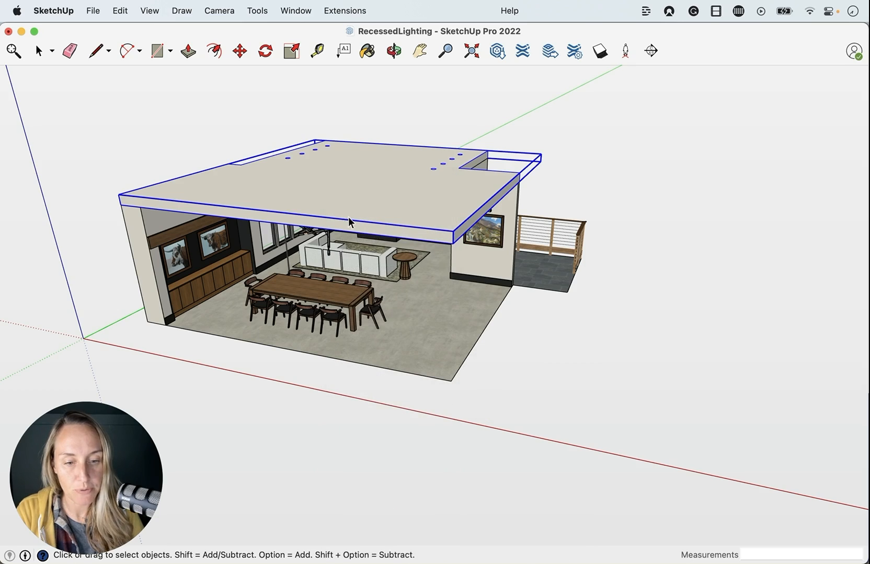